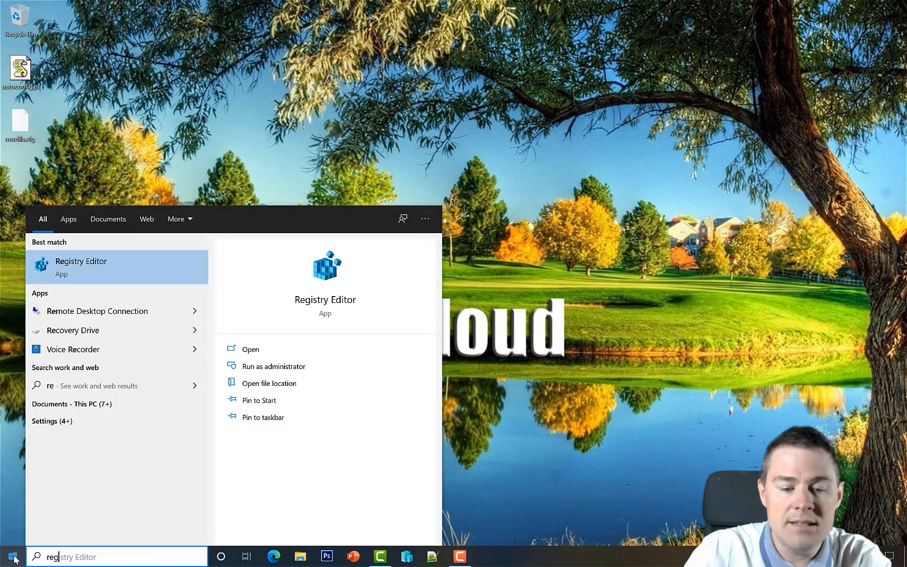
Launch Registry Editor from Start search and approve the UAC prompt
type("rege")
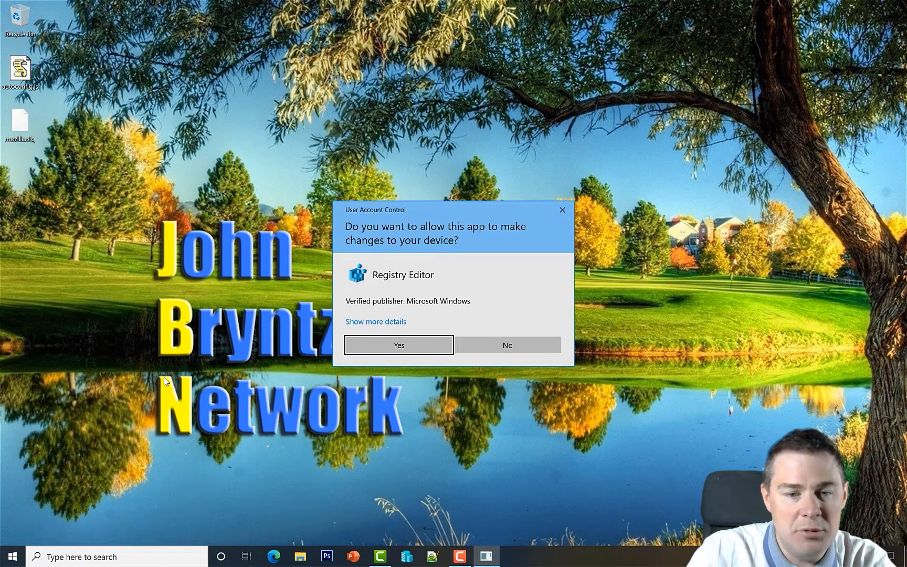
left_click(399, 346)
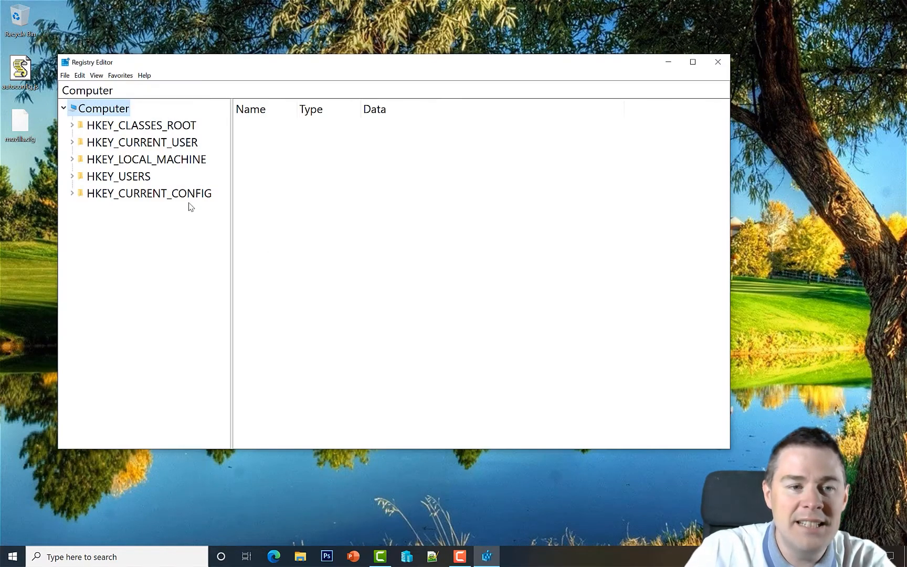
mouse_move(191, 134)
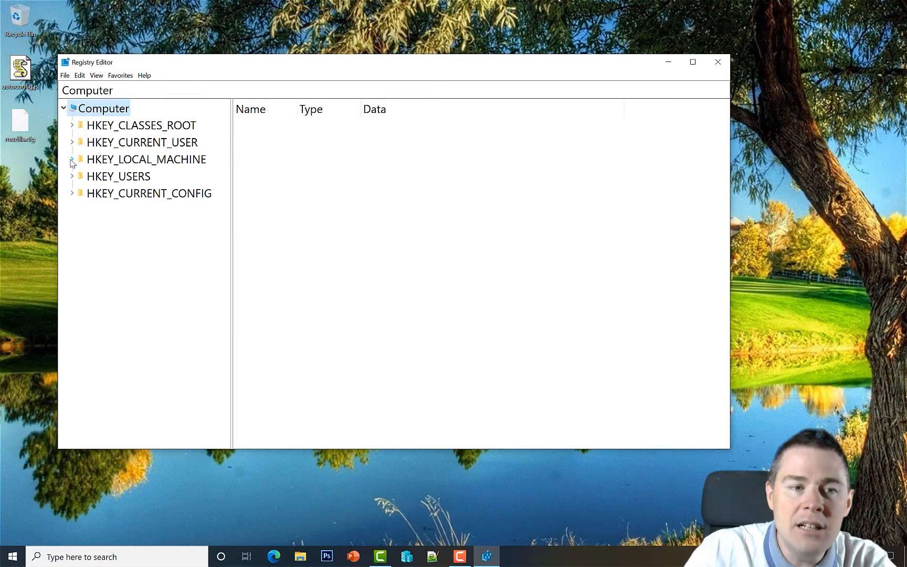
mouse_move(178, 166)
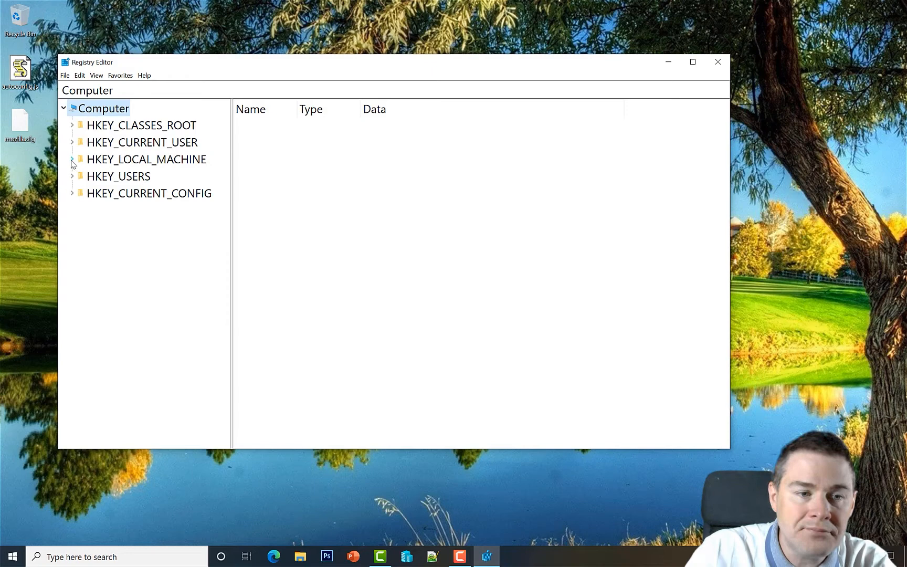
Expand HKEY_LOCAL_MACHINE and SOFTWARE, scrolling down to the Microsoft Windows branch
left_click(71, 160)
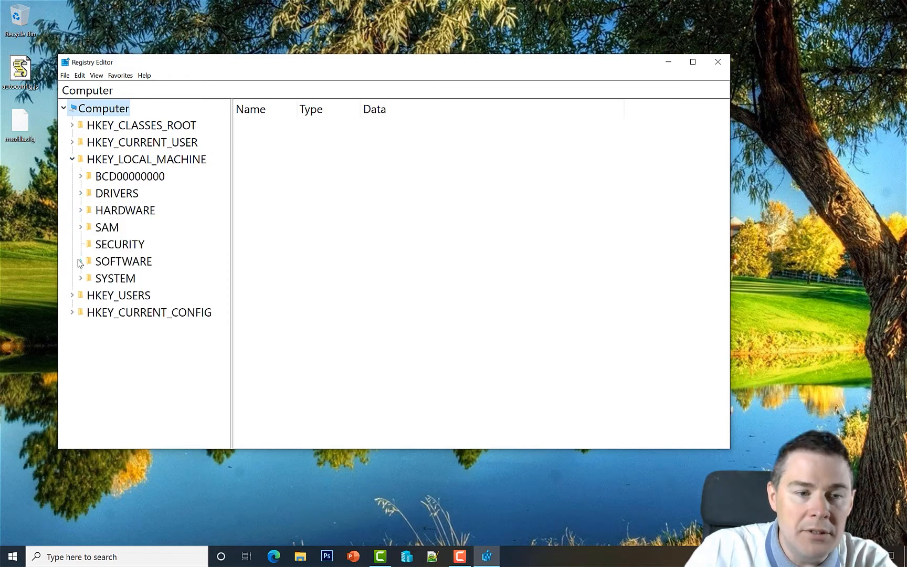
left_click(80, 262)
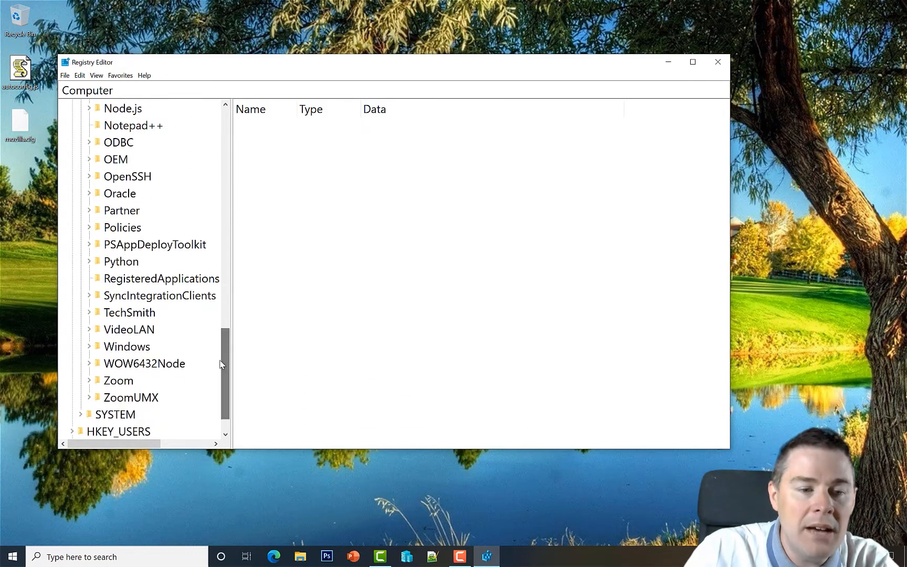
mouse_move(134, 372)
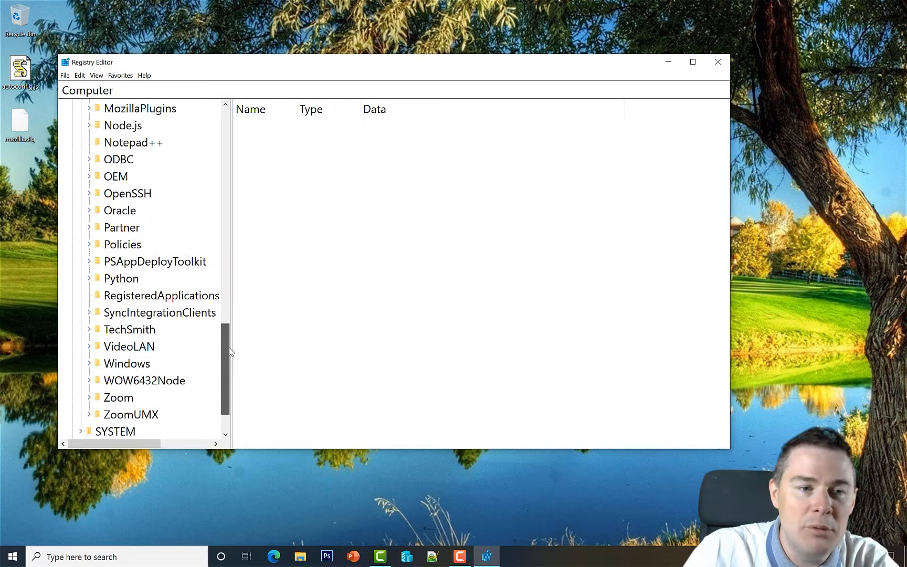
scroll("up", 3)
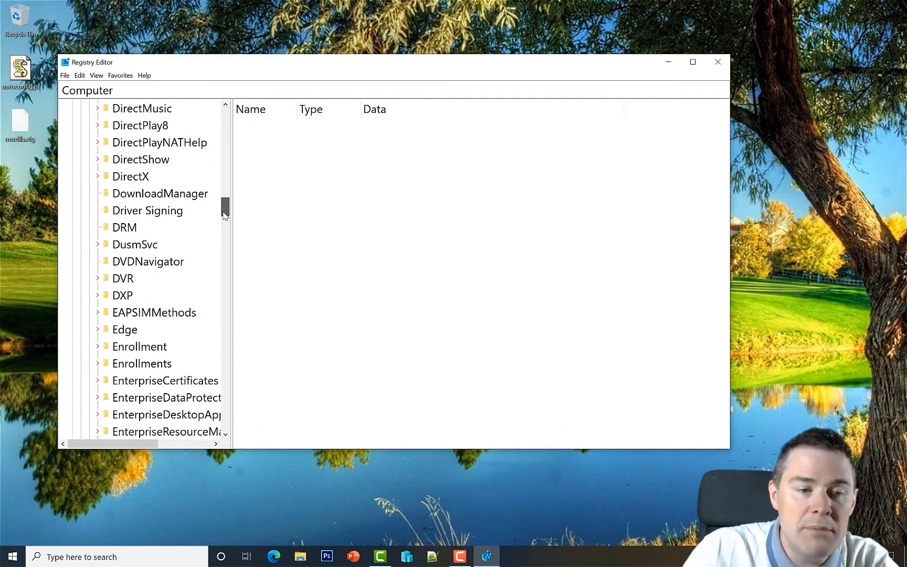
scroll("down", 3)
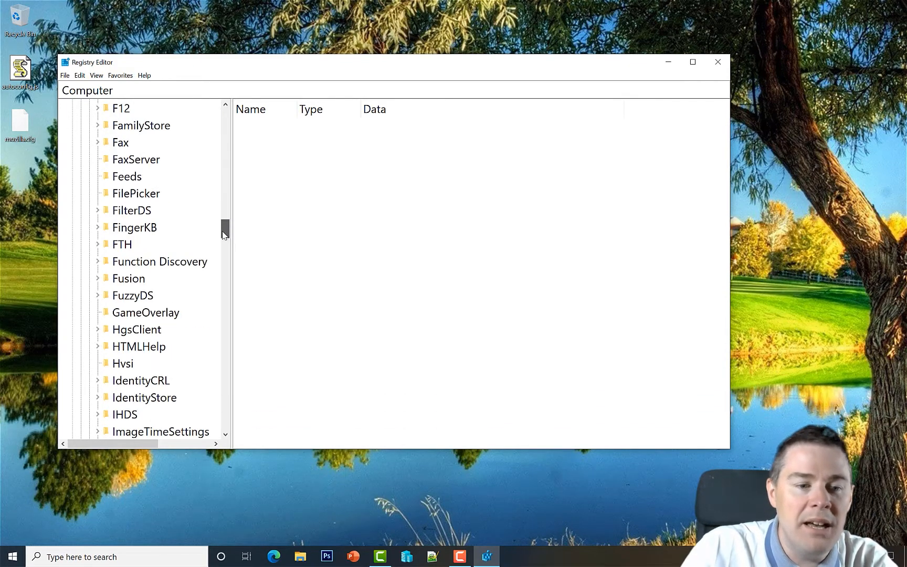
scroll("down", 3)
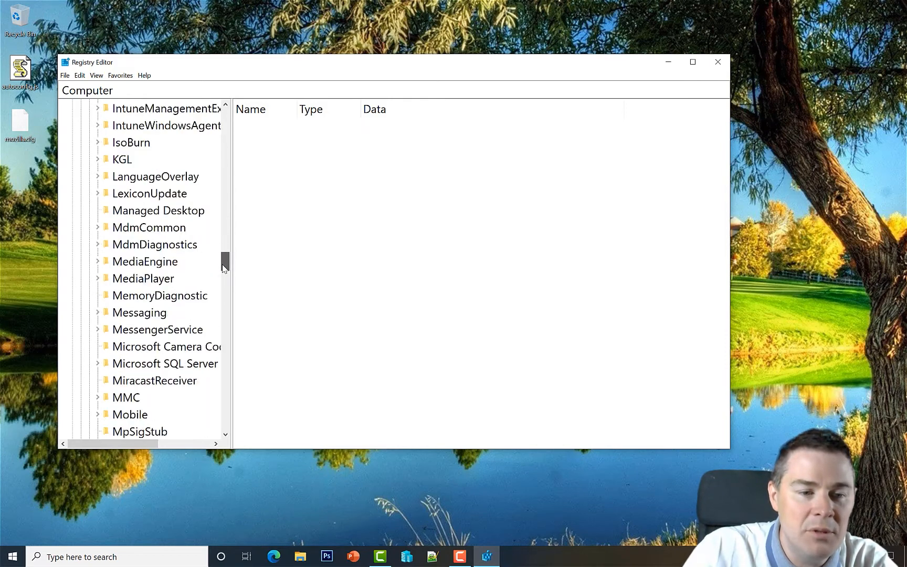
scroll("down", 3)
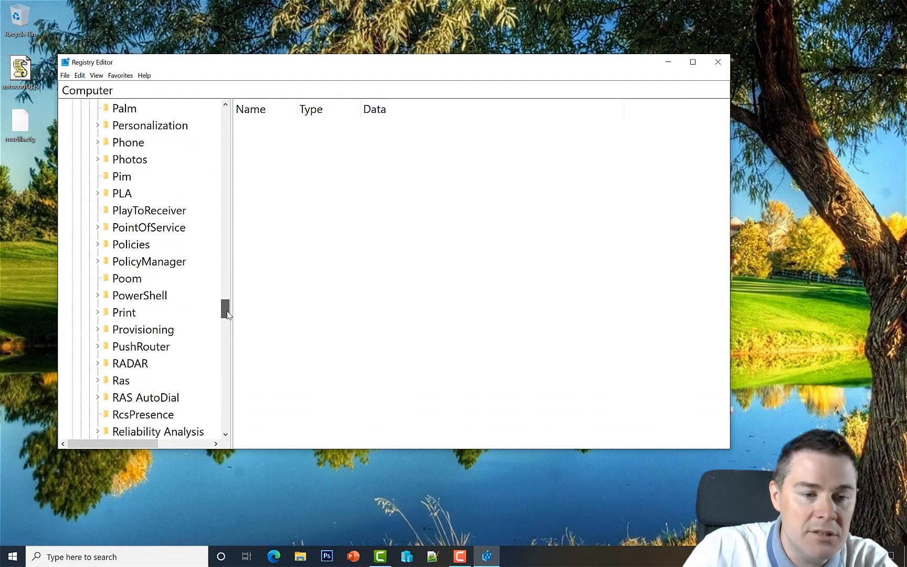
scroll("down", 3)
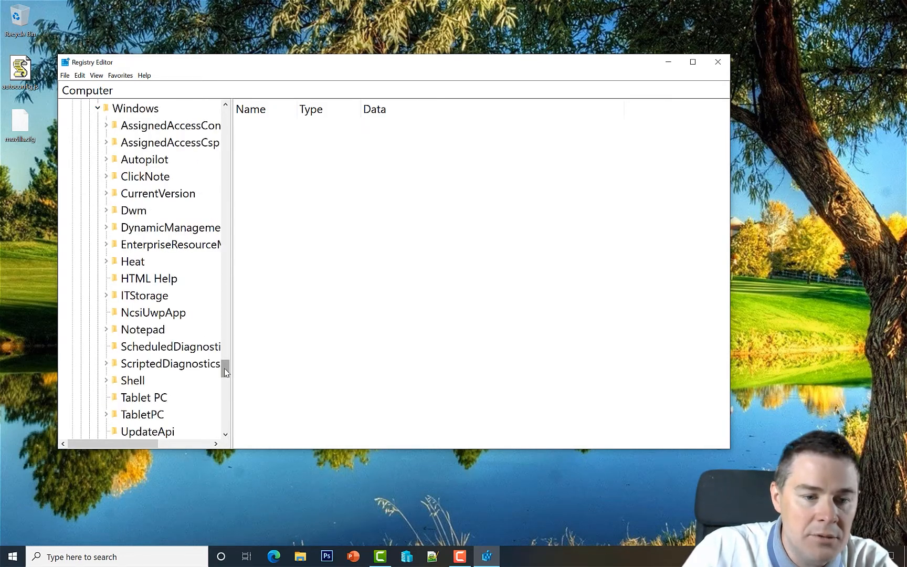
scroll("down", 3)
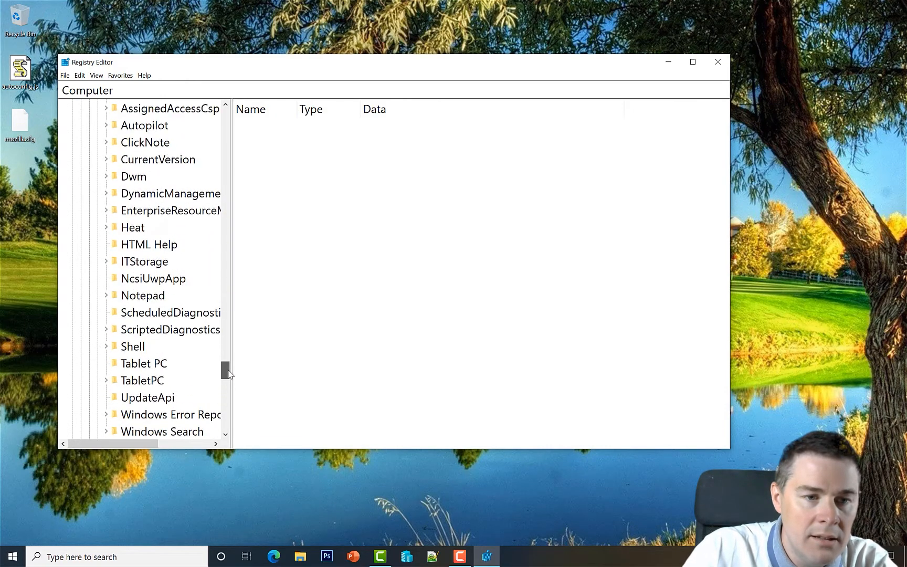
scroll("down", 3)
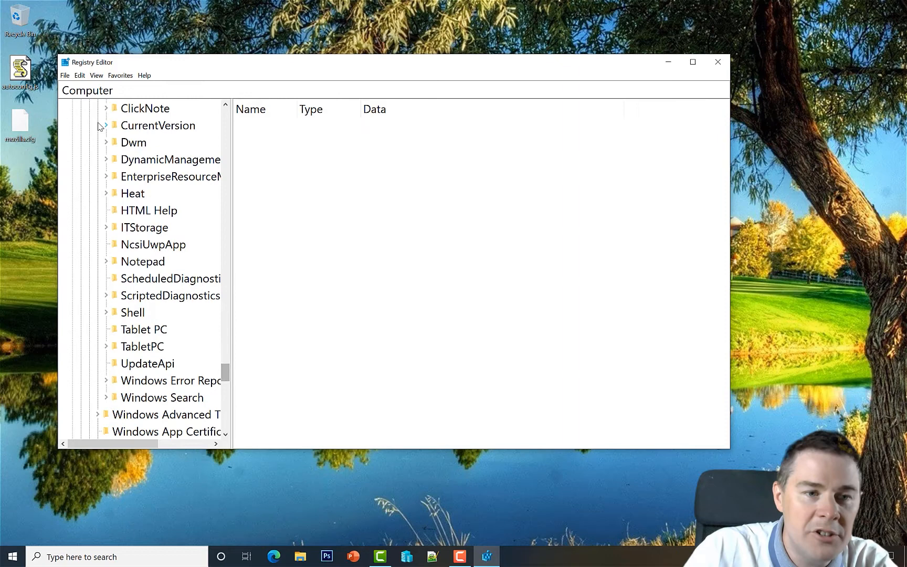
Expand CurrentVersion and scroll down to reach the Uninstall key
left_click(105, 126)
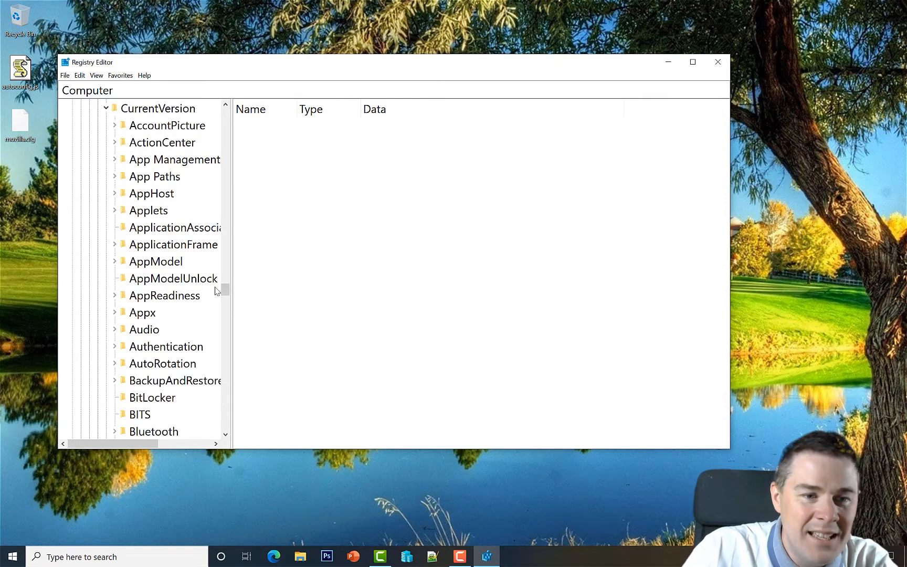
scroll("down", 3)
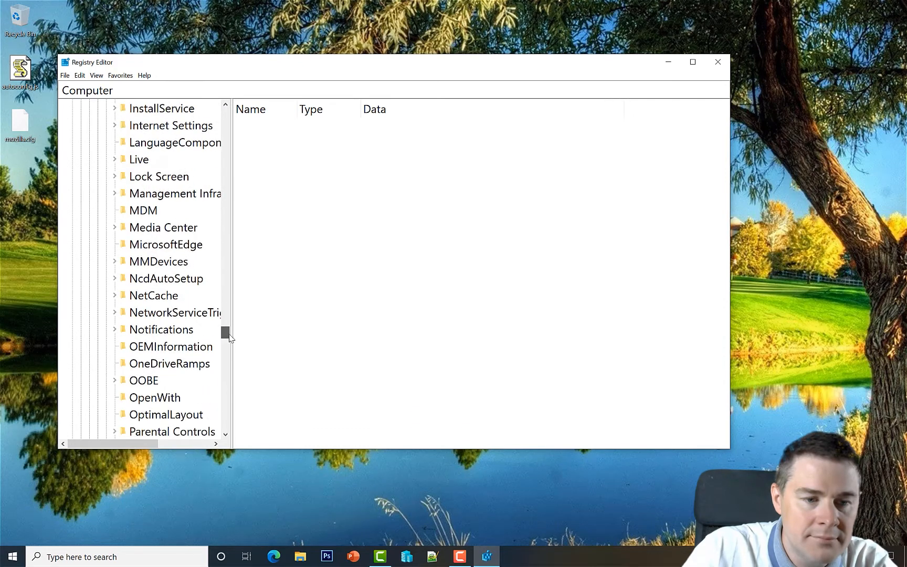
scroll("down", 3)
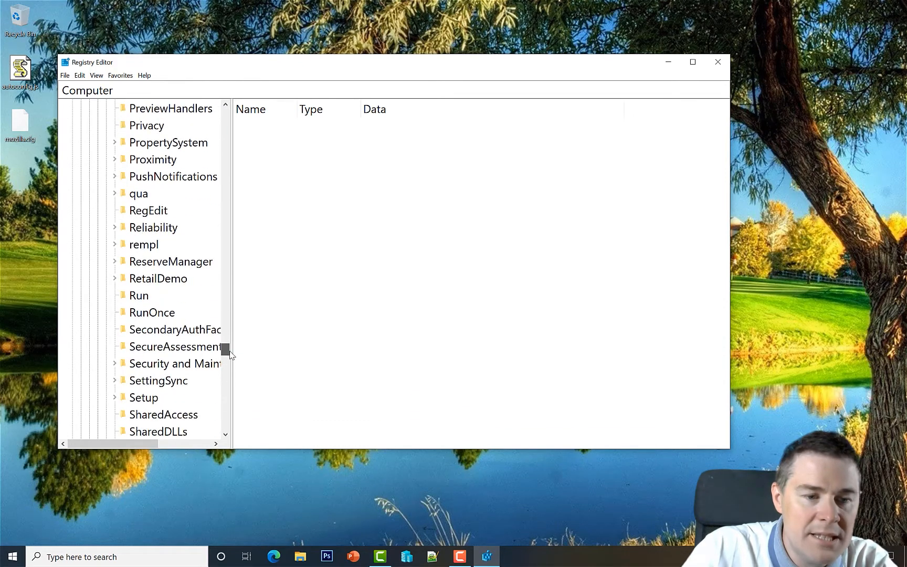
scroll("down", 3)
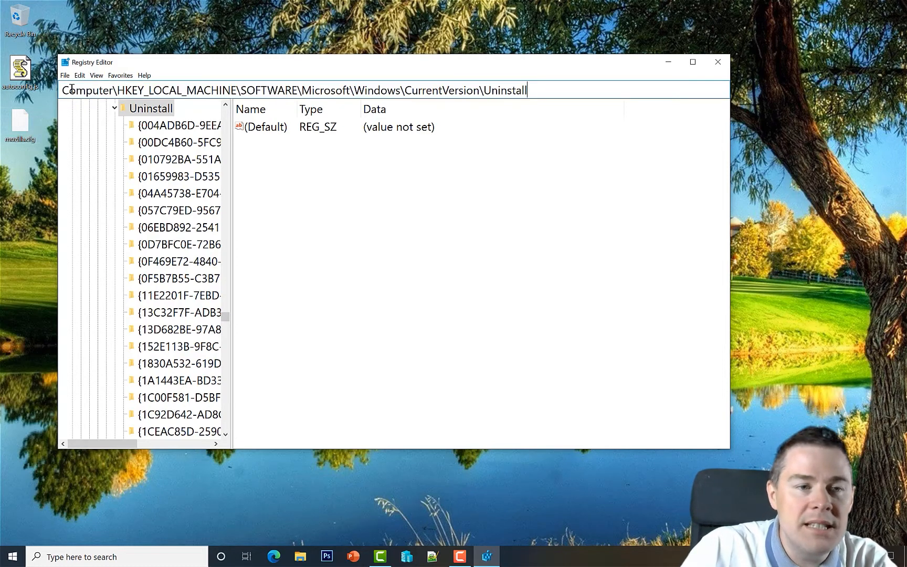
Save the Uninstall key as a favorite named 'Machine x64 - Uninstall'
left_click(120, 75)
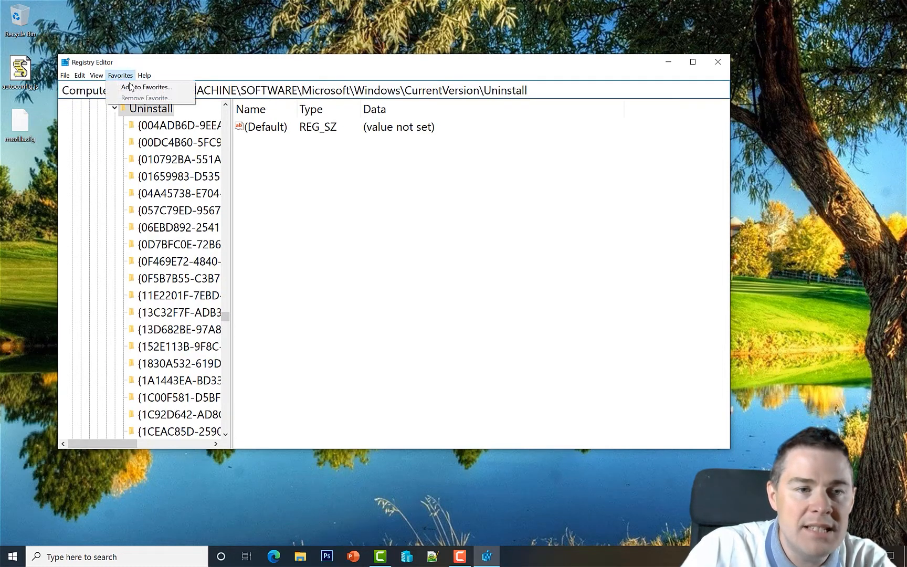
left_click(149, 87)
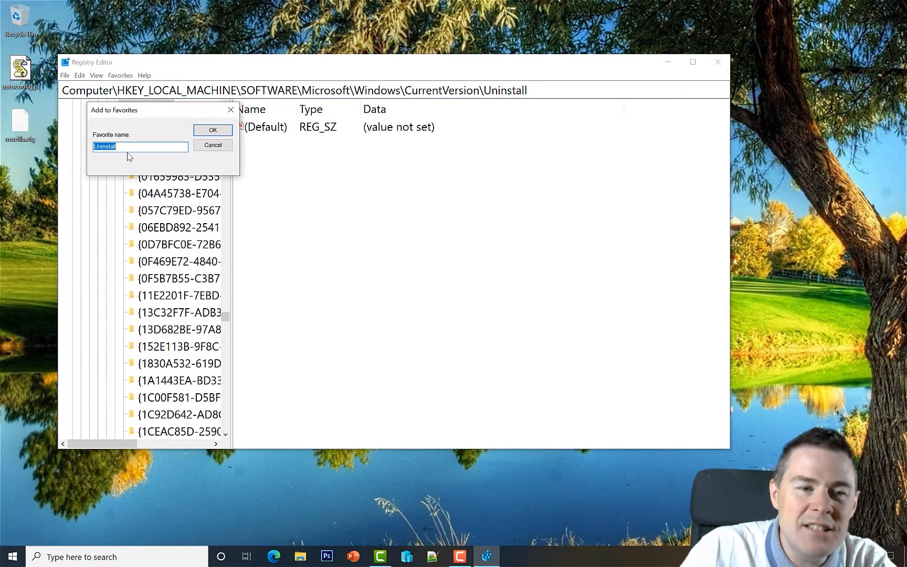
left_click(140, 147)
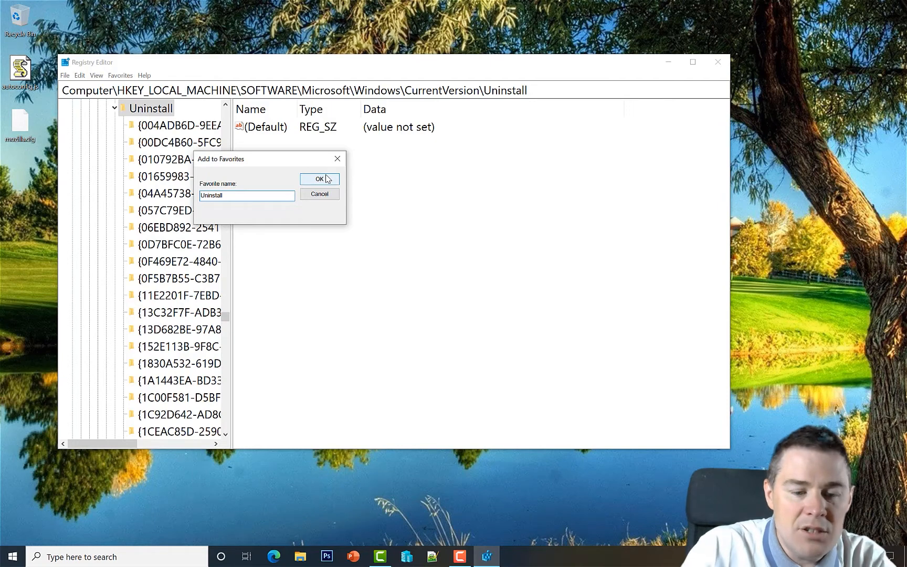
type("Machine x64 -")
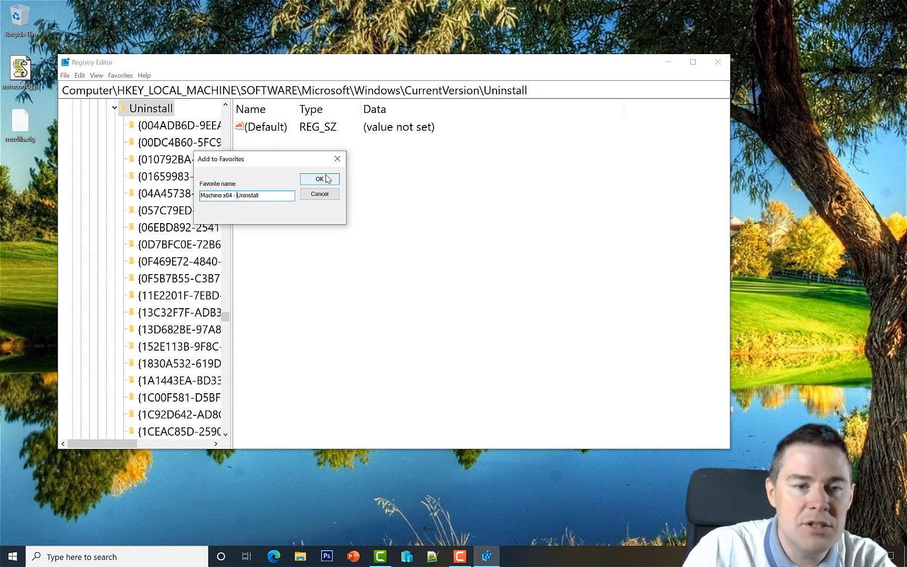
left_click(319, 179)
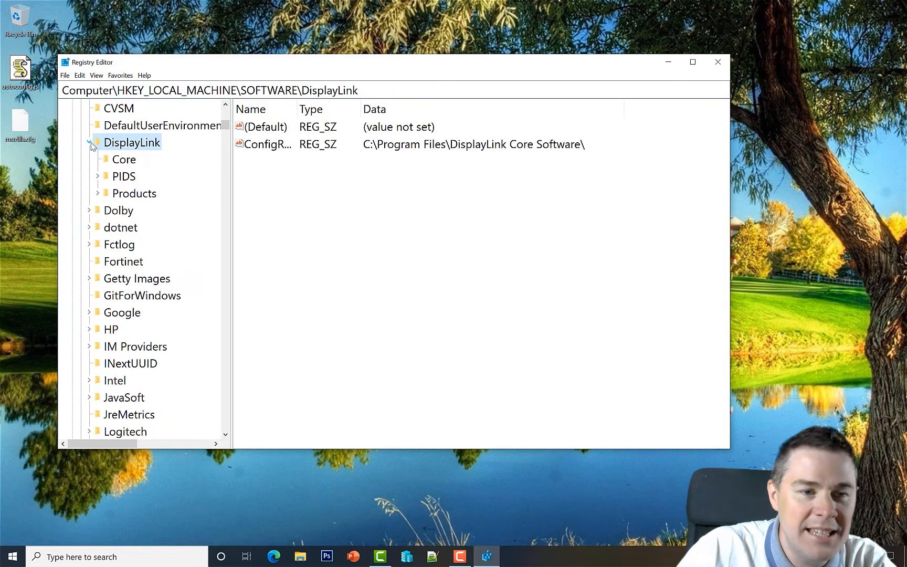
Jump back to the Uninstall key via the Machine x64 - Uninstall favorite and browse its subkeys
left_click(125, 177)
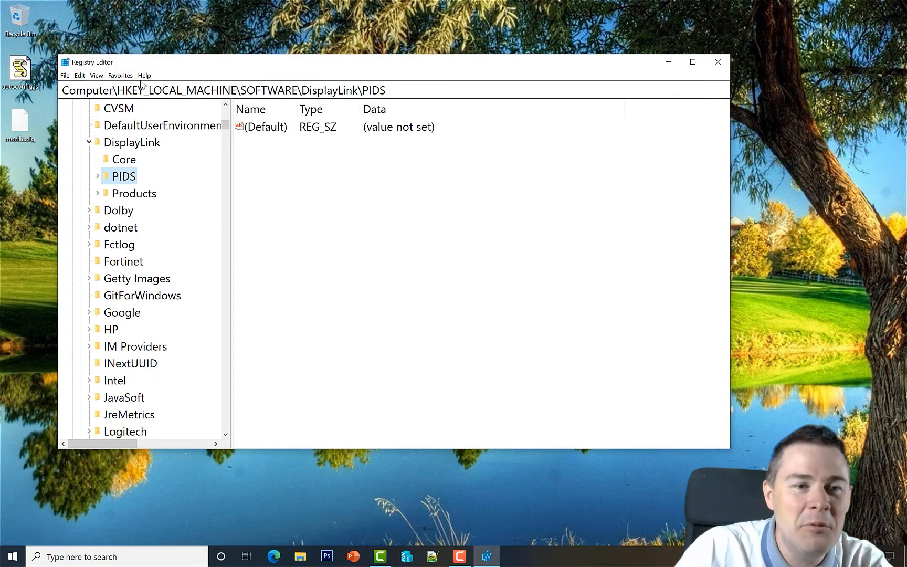
left_click(120, 76)
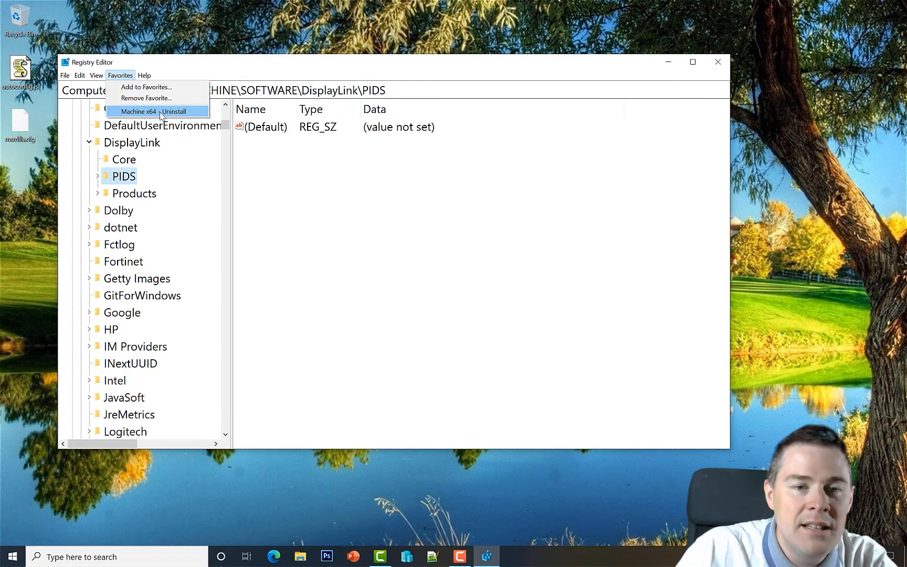
left_click(157, 111)
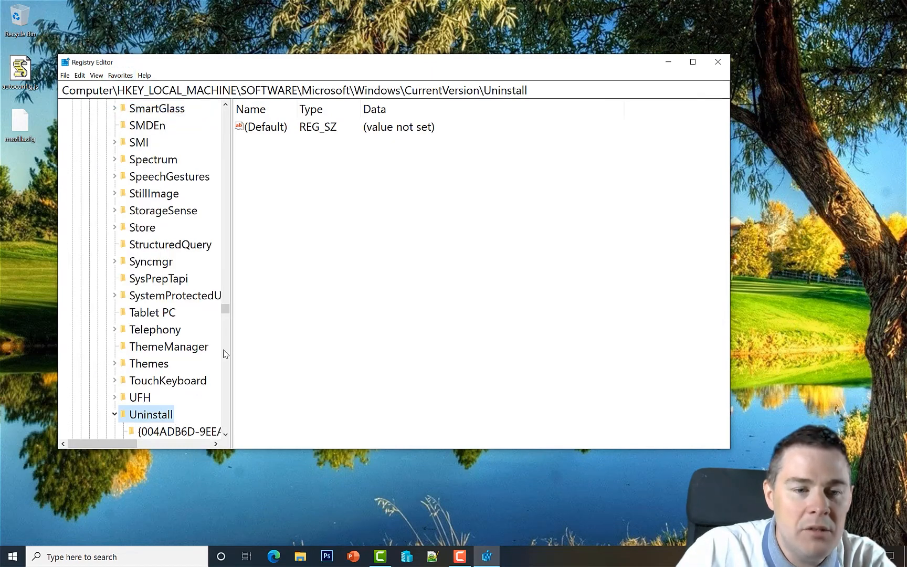
scroll("down", 3)
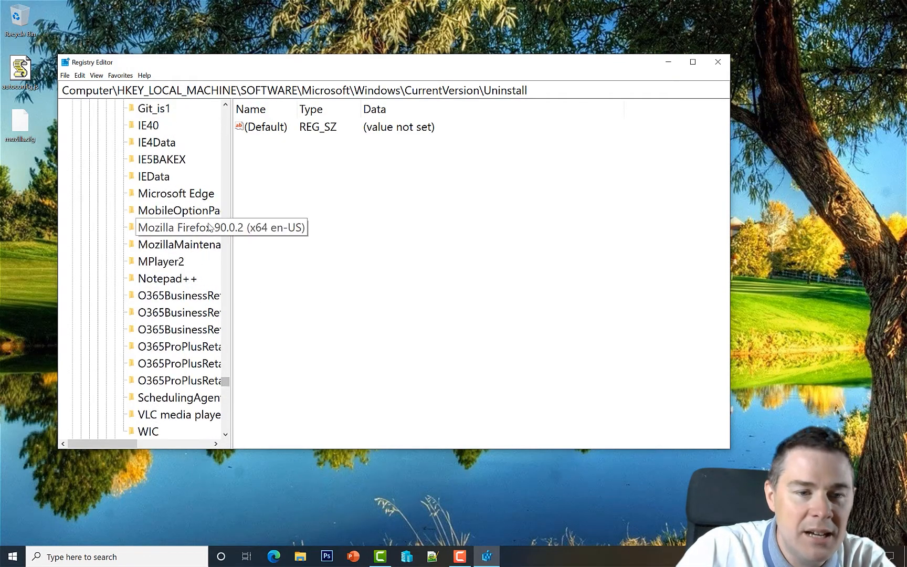
mouse_move(217, 399)
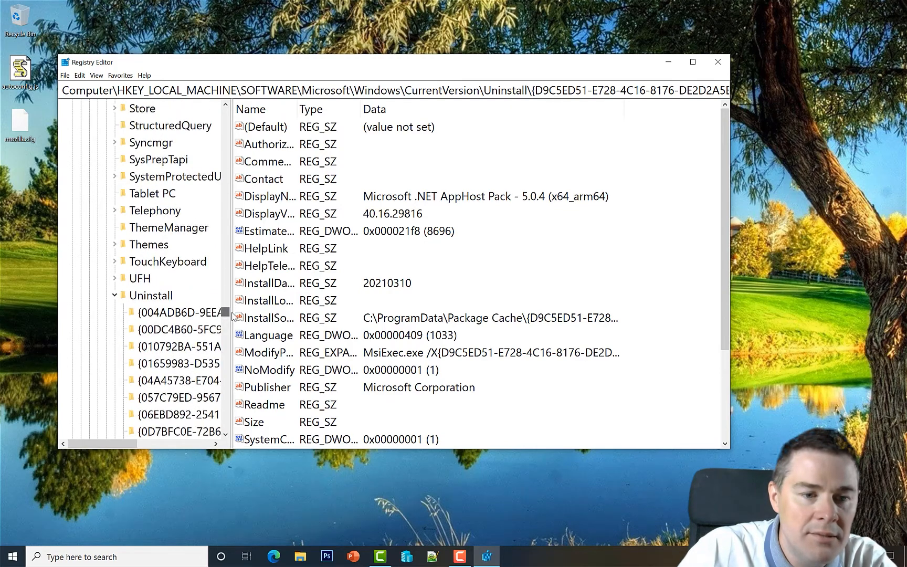
Find 'Fire' within the Uninstall key to reach the Mozilla Firefox 90.0.2 entry
right_click(150, 295)
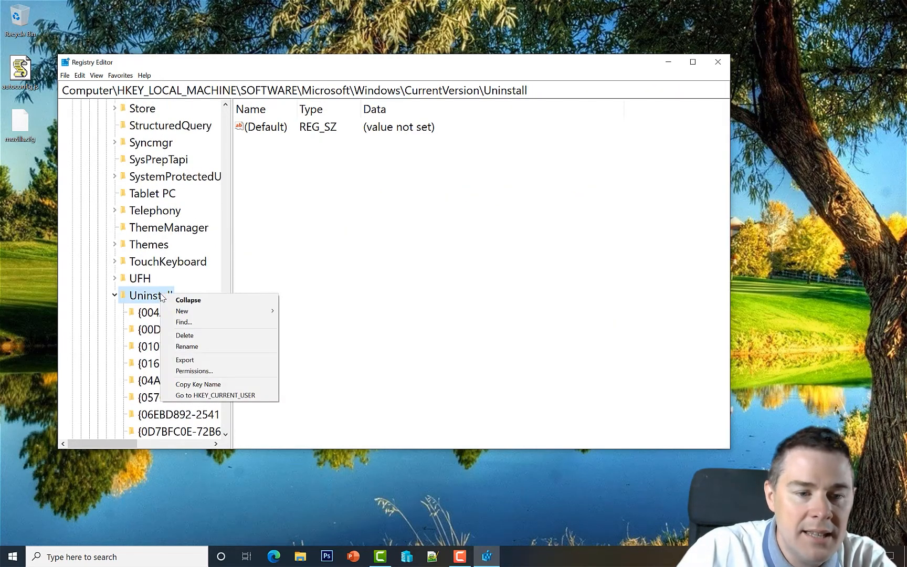
left_click(184, 323)
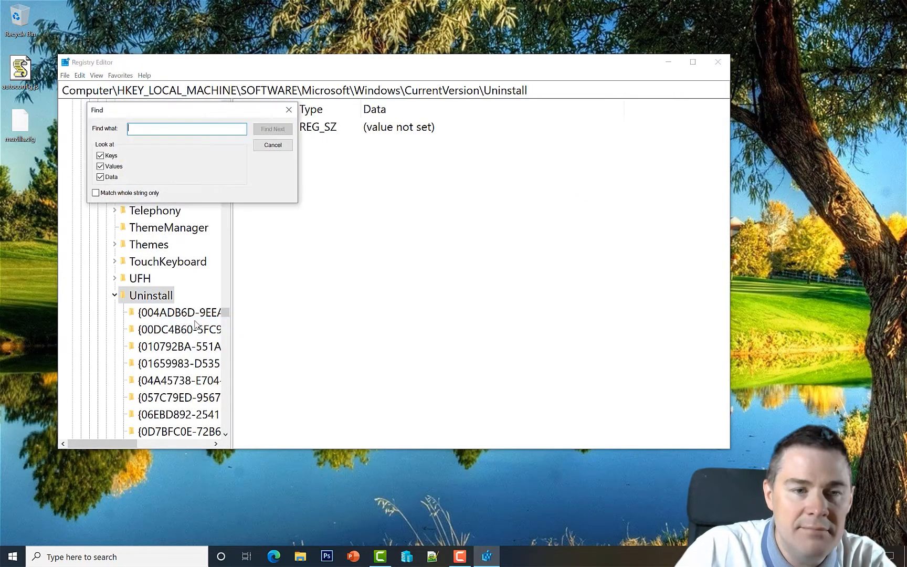
type("Fire")
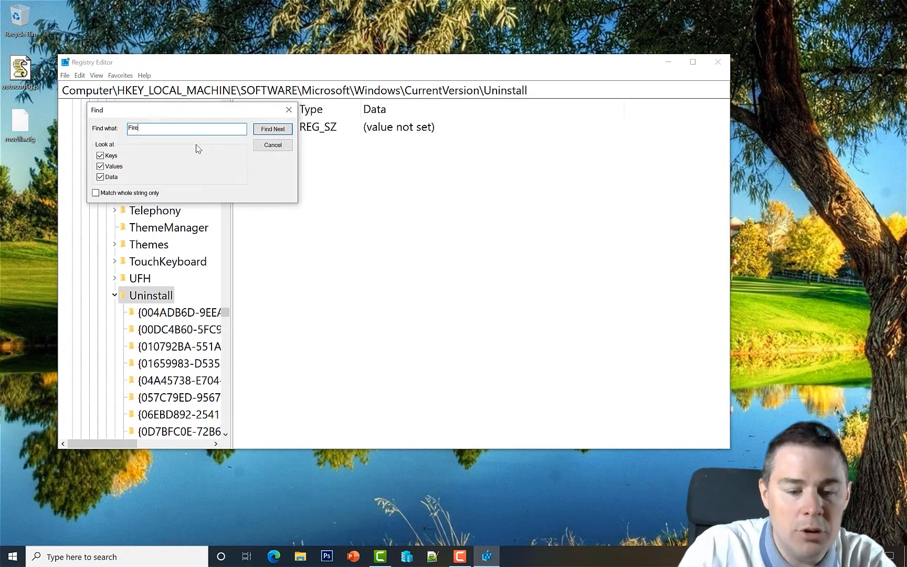
left_click(273, 129)
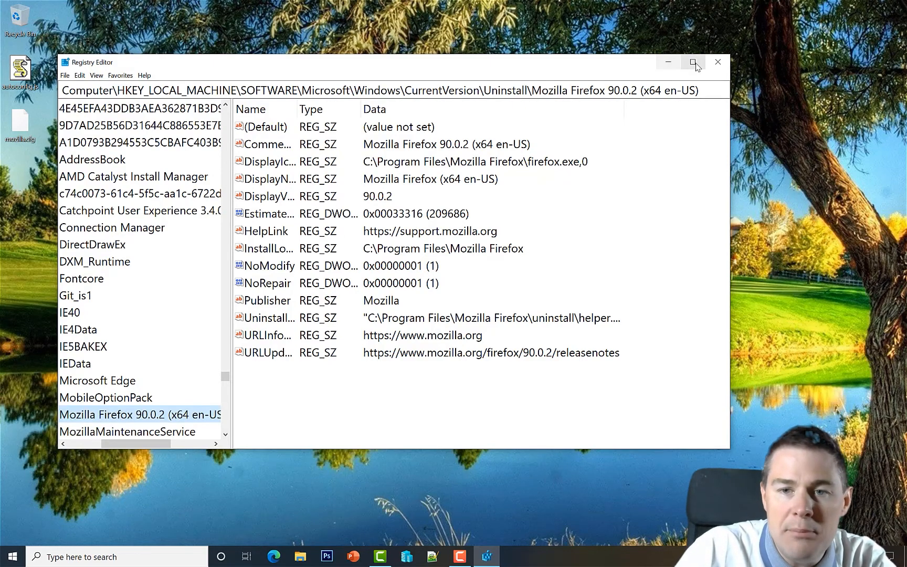
Maximize Registry Editor and select the Firefox UninstallString value
left_click(693, 61)
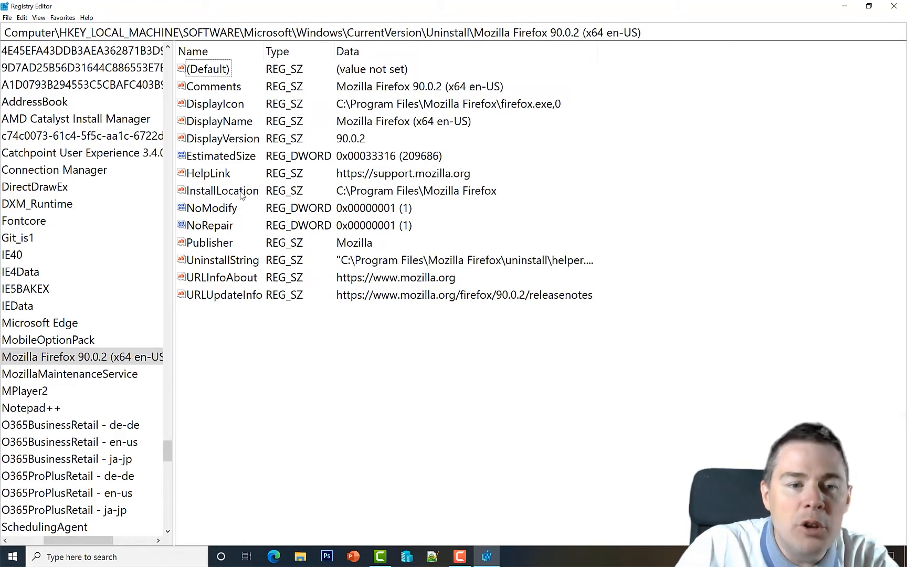
mouse_move(244, 230)
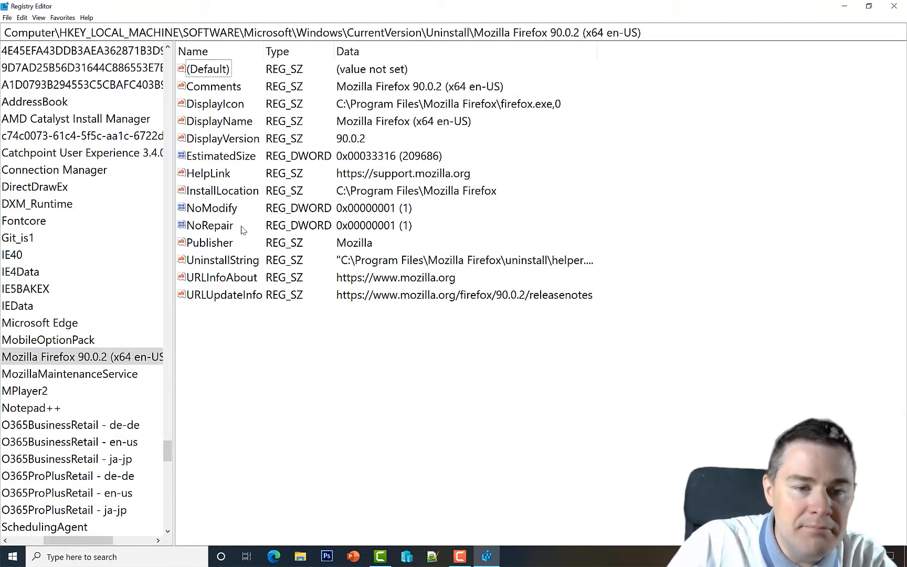
left_click(222, 260)
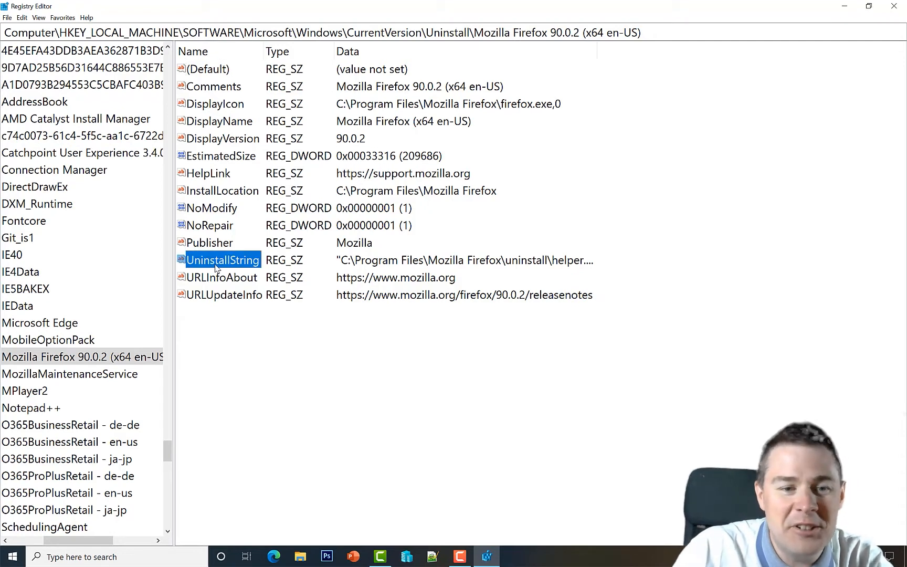
mouse_move(683, 54)
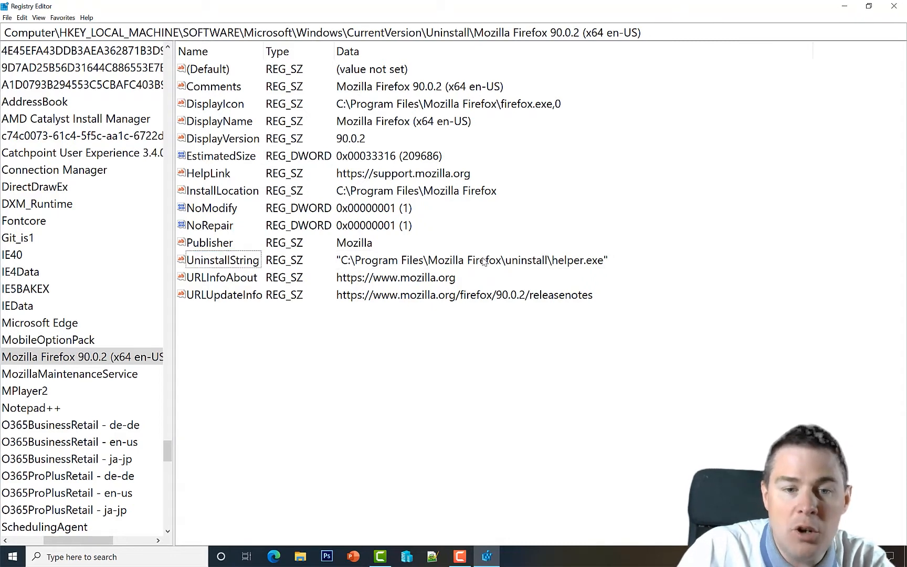
mouse_move(561, 264)
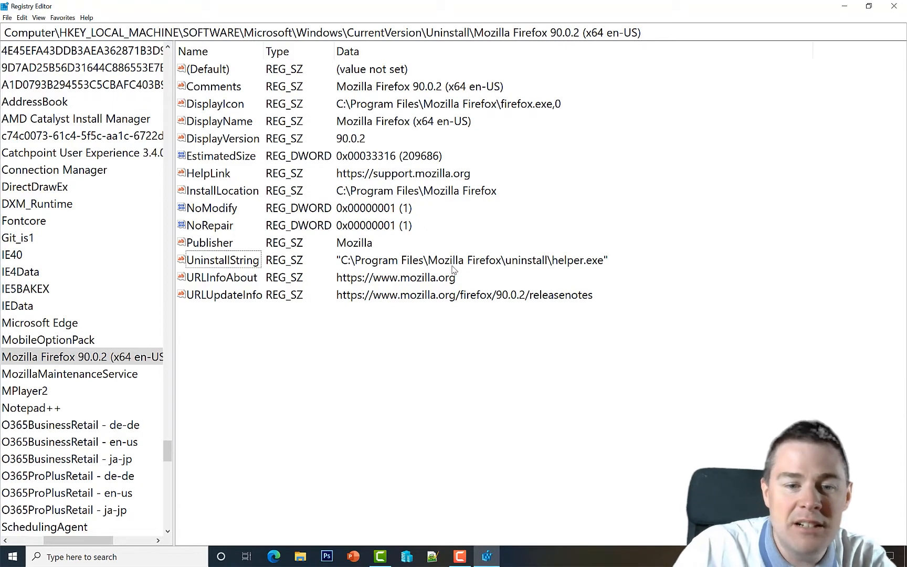
mouse_move(348, 269)
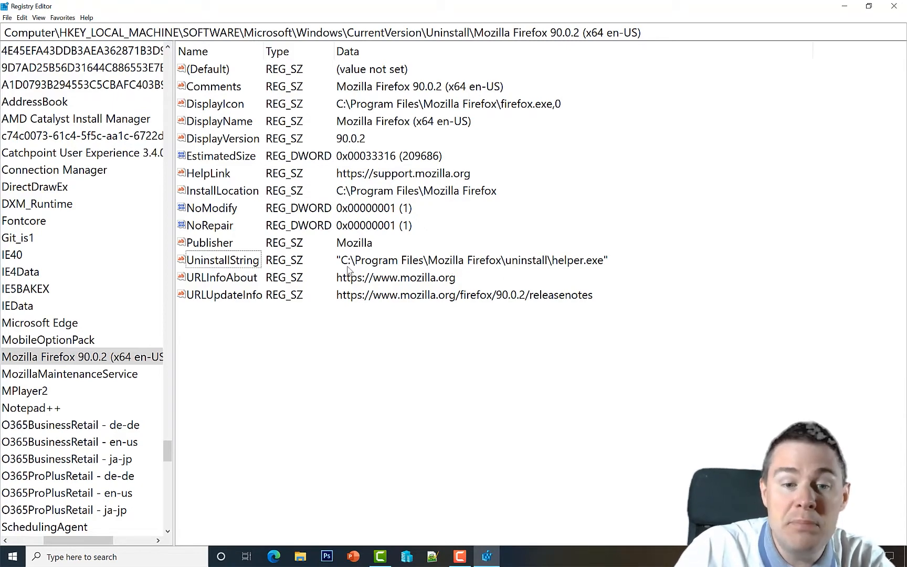
Copy the UninstallString helper.exe path and launch Command Prompt
double_click(224, 260)
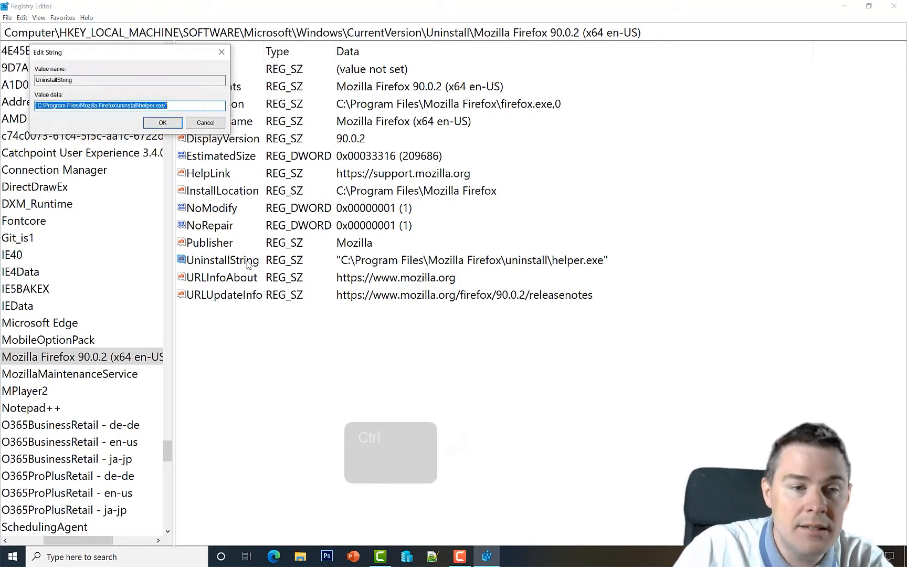
key("Ctrl+C")
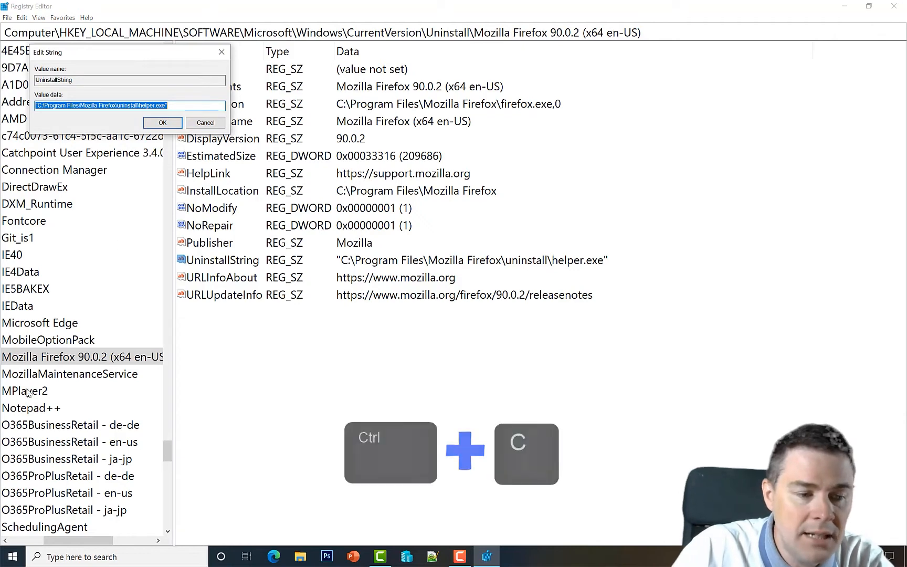
type("cmd")
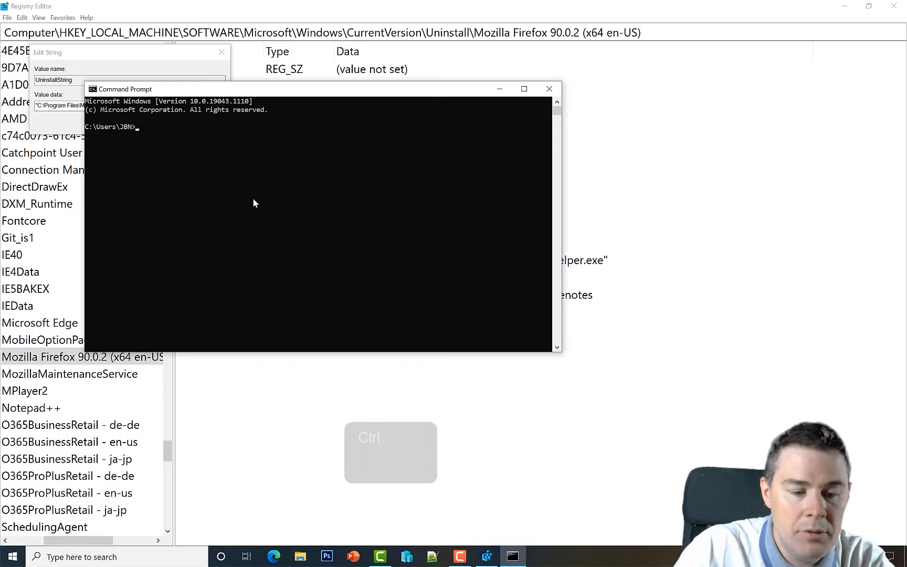
Run the helper.exe path, cancel the wizard, then append /S and copy the silent command
key("Ctrl+V")
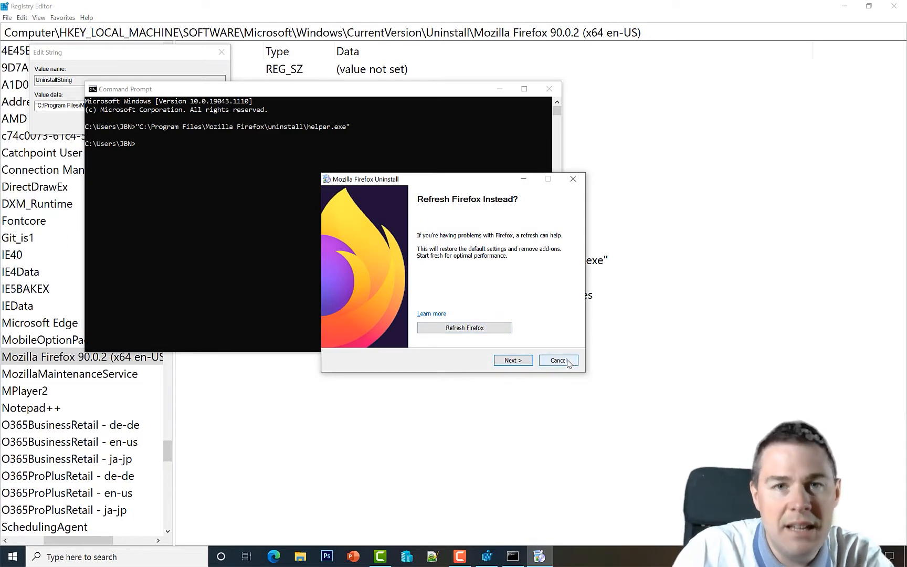
left_click(559, 360)
type("\"C:\\Program Files\\Mozilla Firefox\\uninstall\\helper.exe\" /")
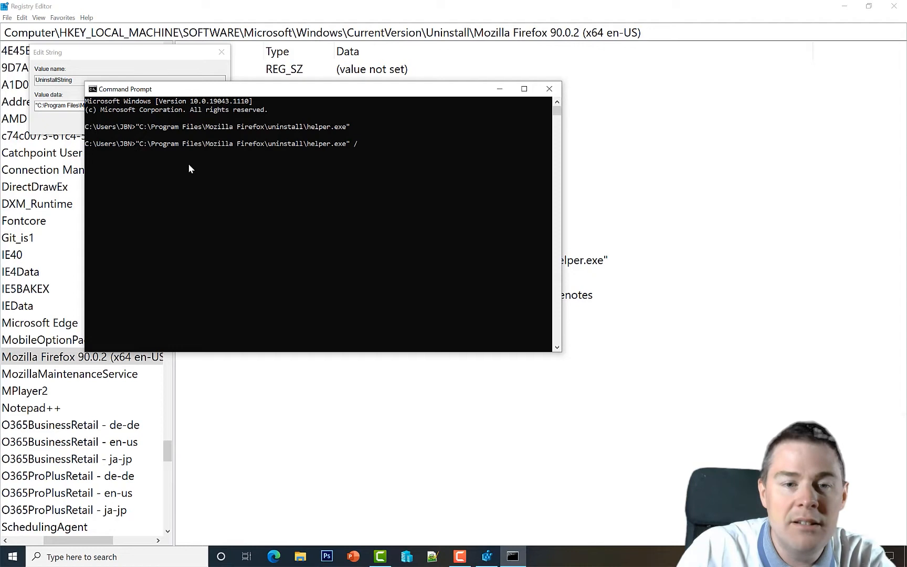
type("S")
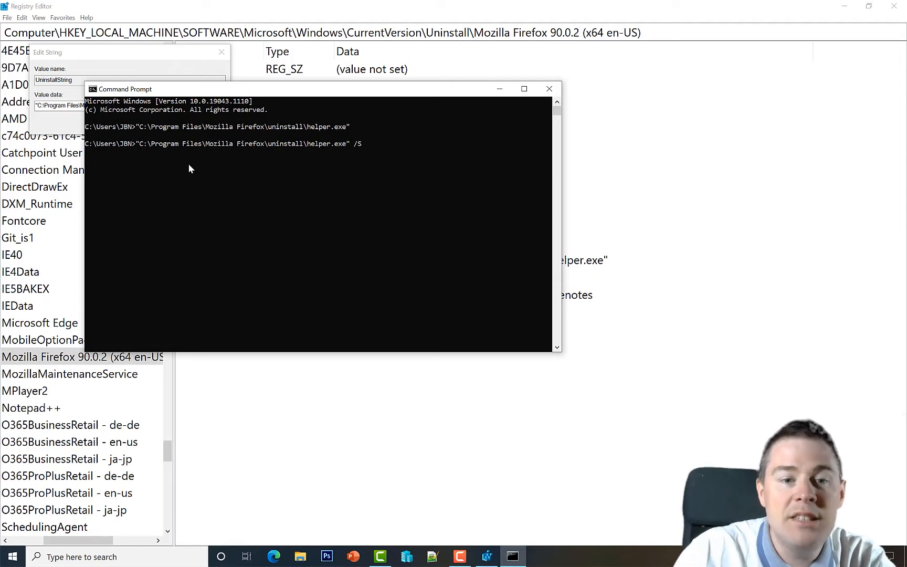
mouse_move(366, 151)
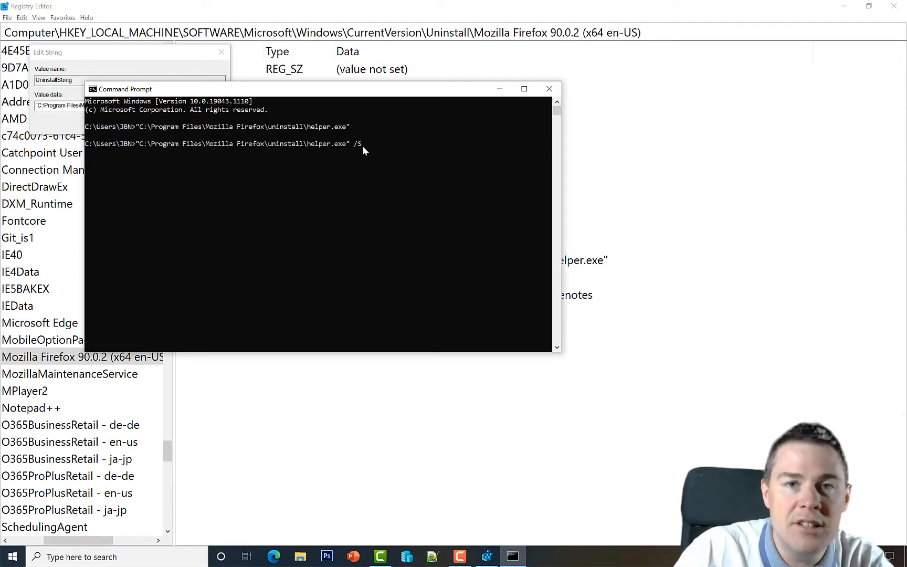
mouse_move(373, 145)
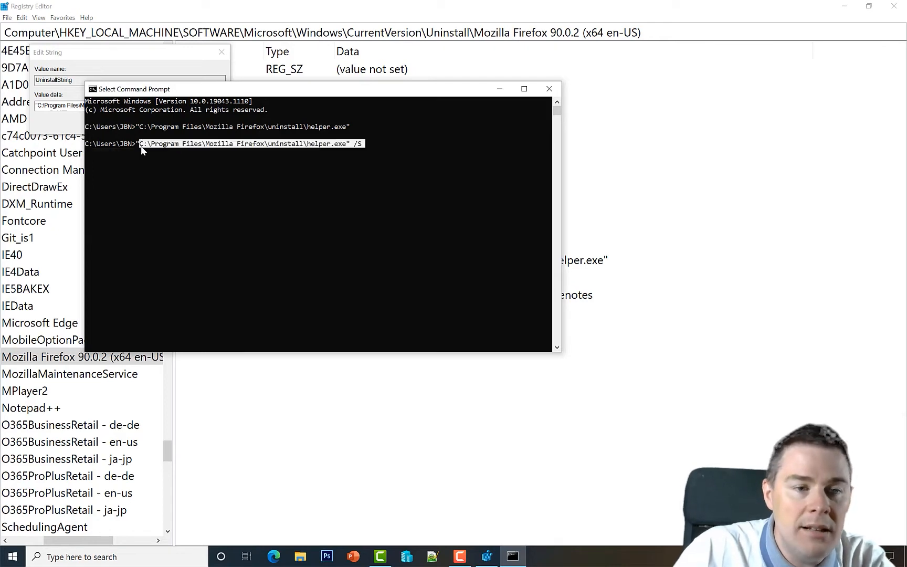
key("Ctrl+c")
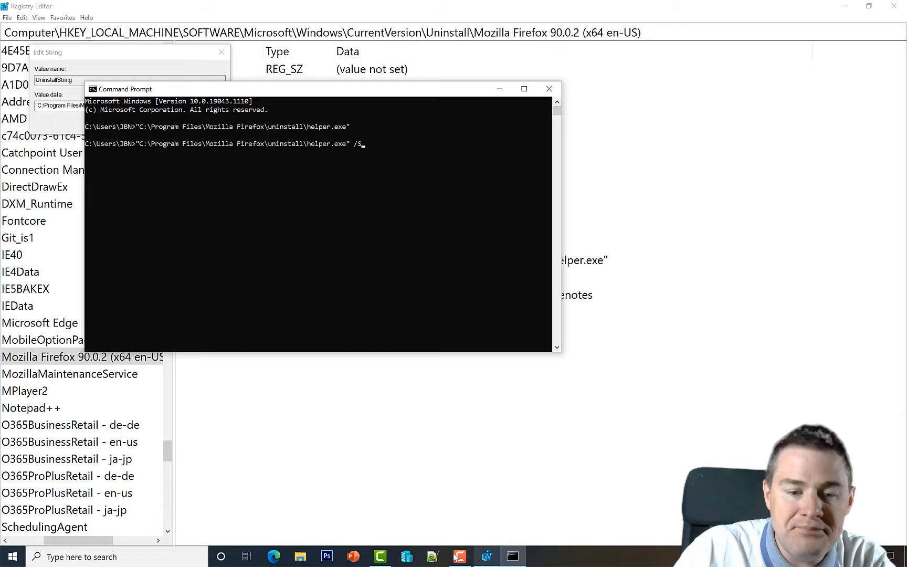
mouse_move(433, 556)
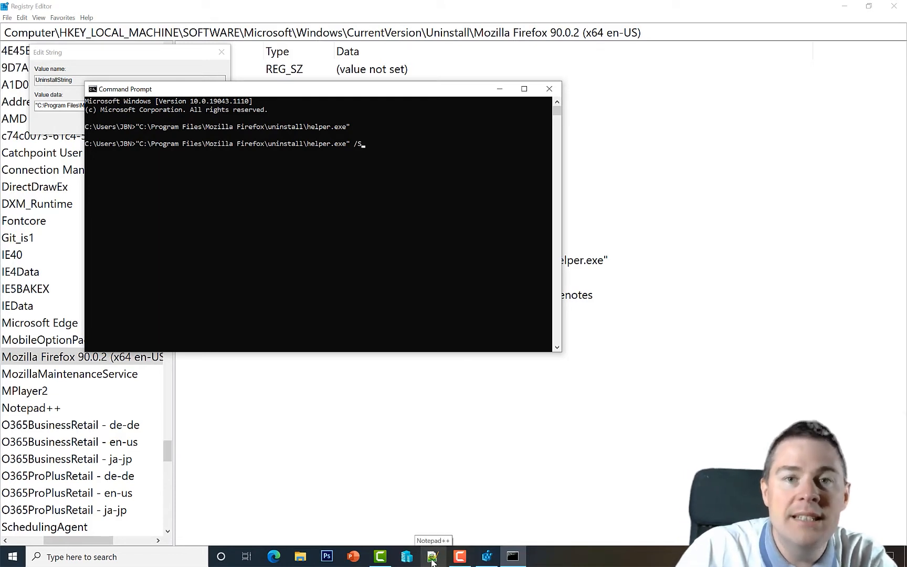
Switch to Notepad++ and start a new blank document
left_click(432, 556)
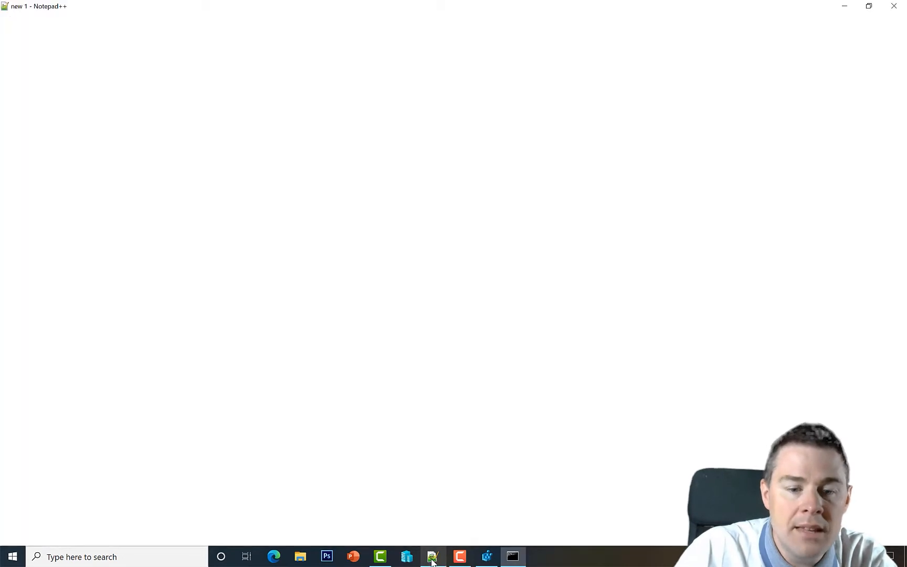
left_click(433, 555)
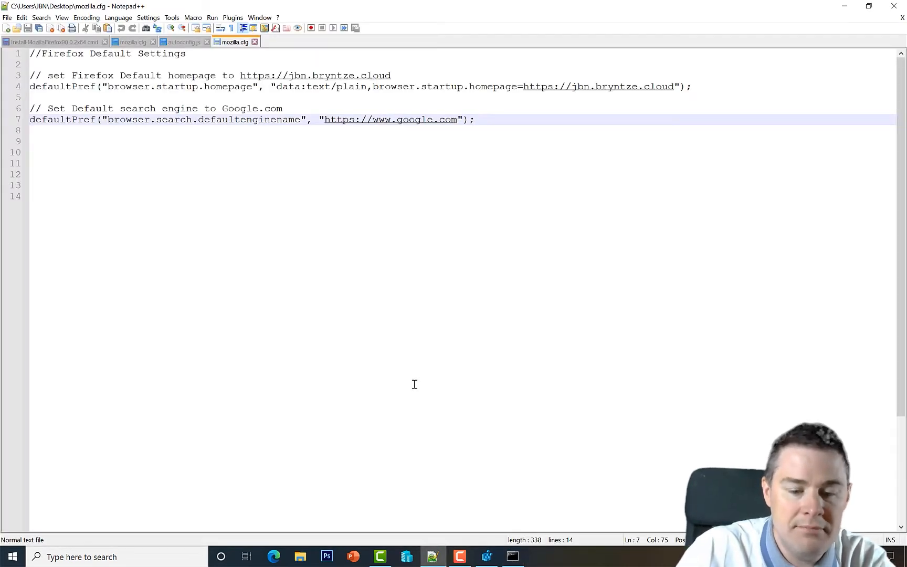
key("Ctrl+n")
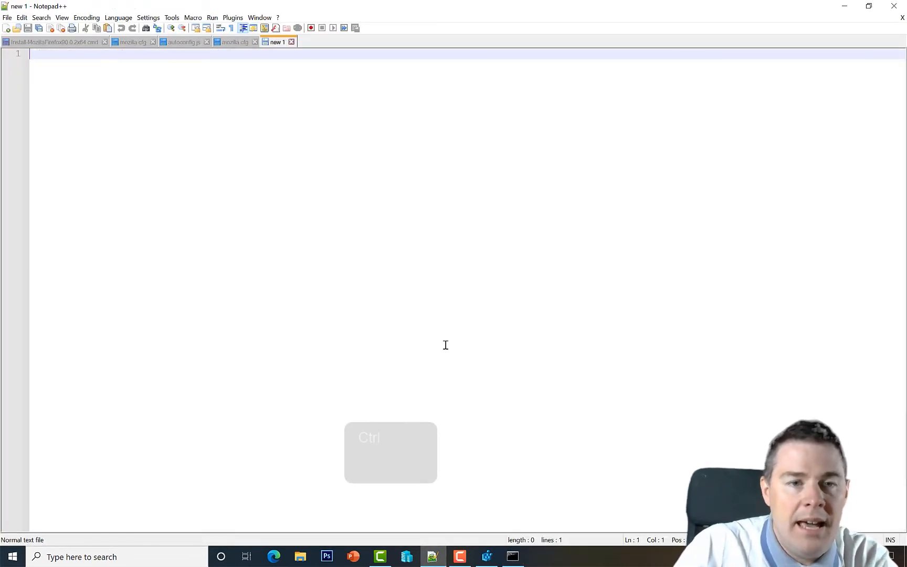
key("Ctrl+n")
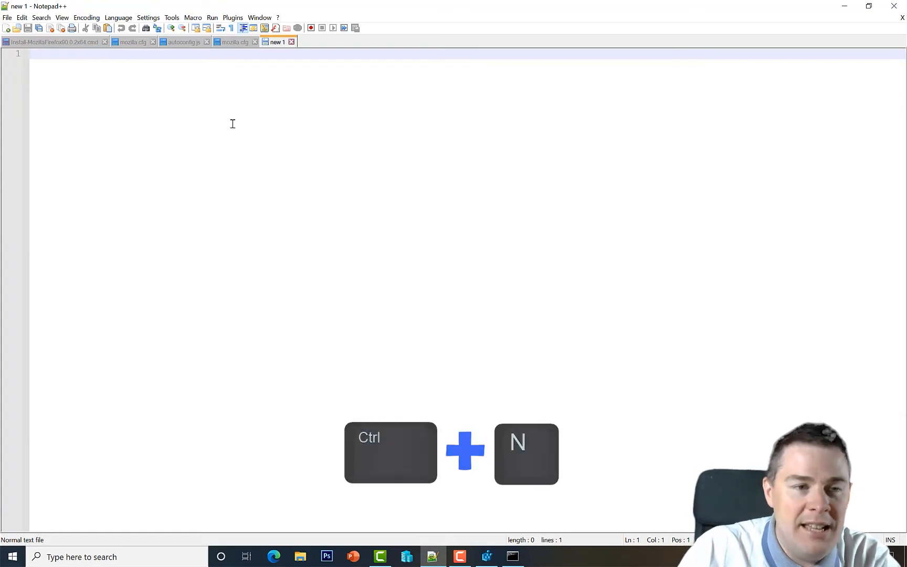
key("ctrl+n")
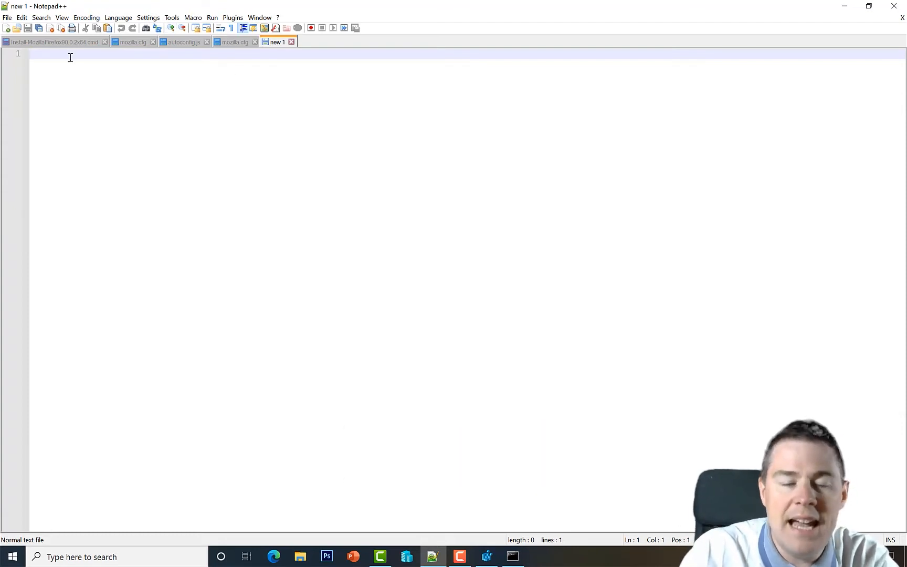
Write the comment line 'REM Purpose: Uninstall Mozilla Firefox'
type("RE")
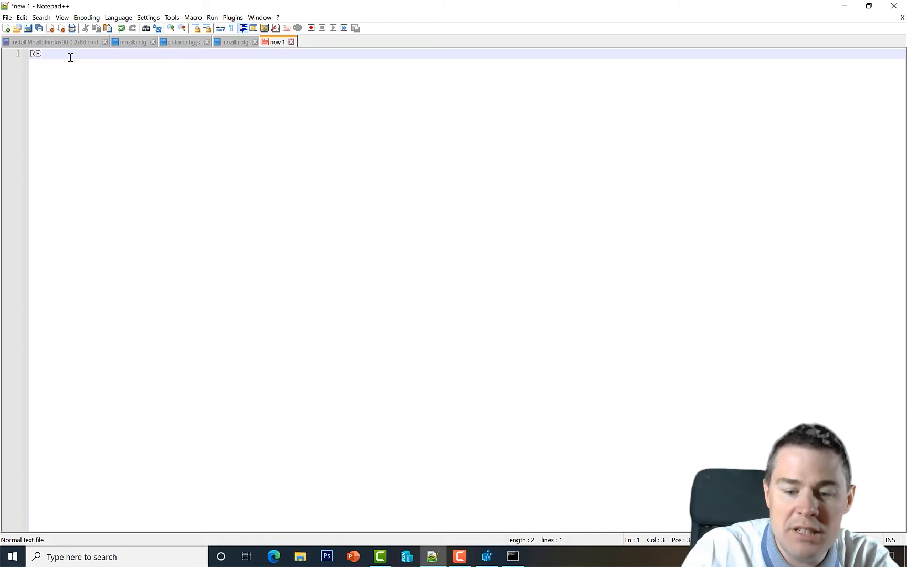
type("M")
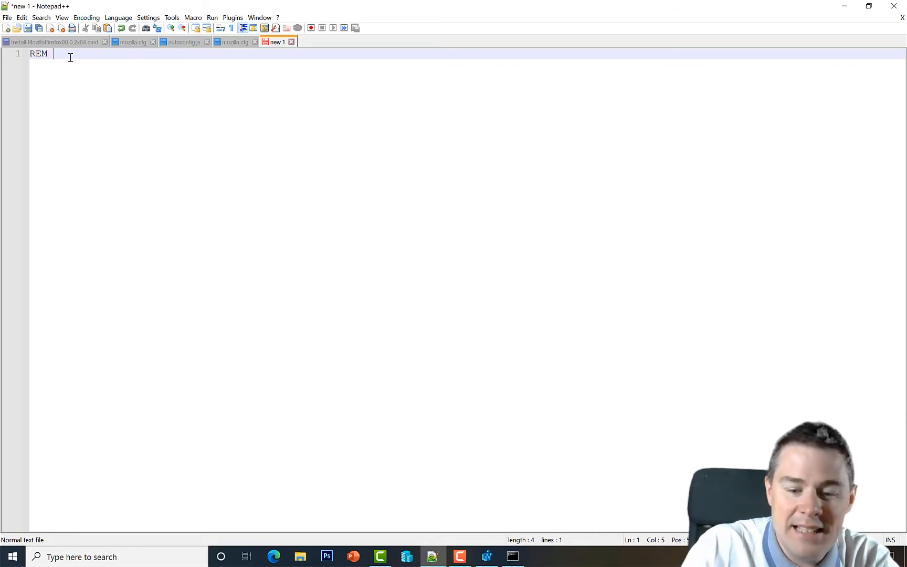
type("Purpose")
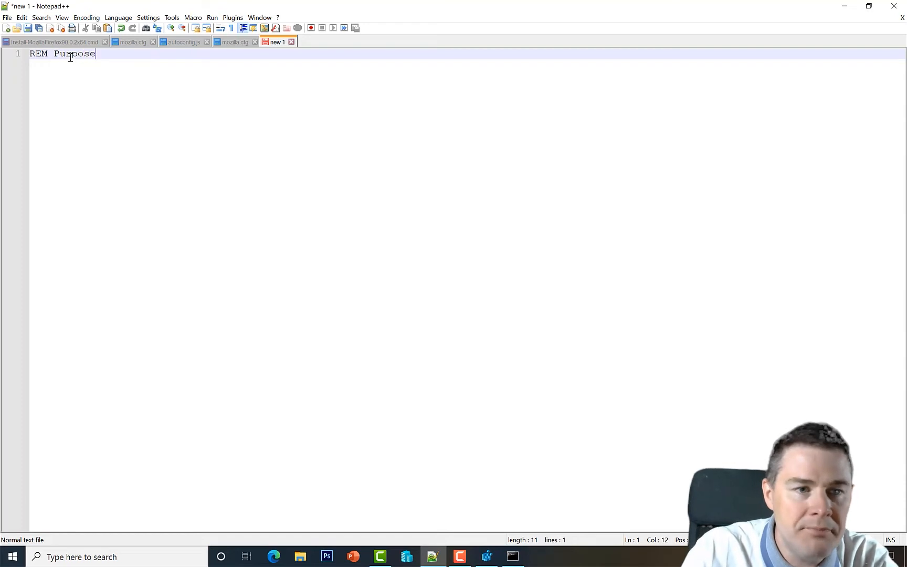
type(": Un")
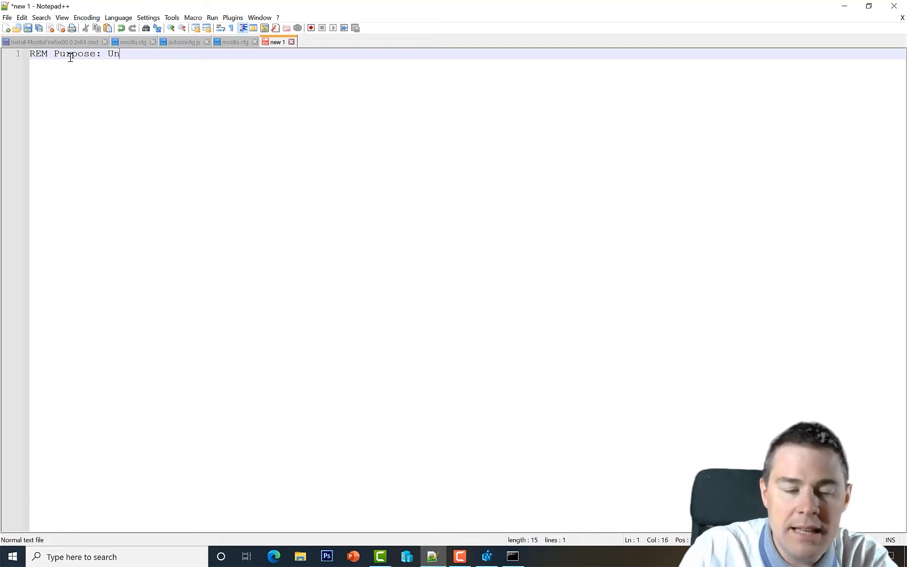
type("install Moz")
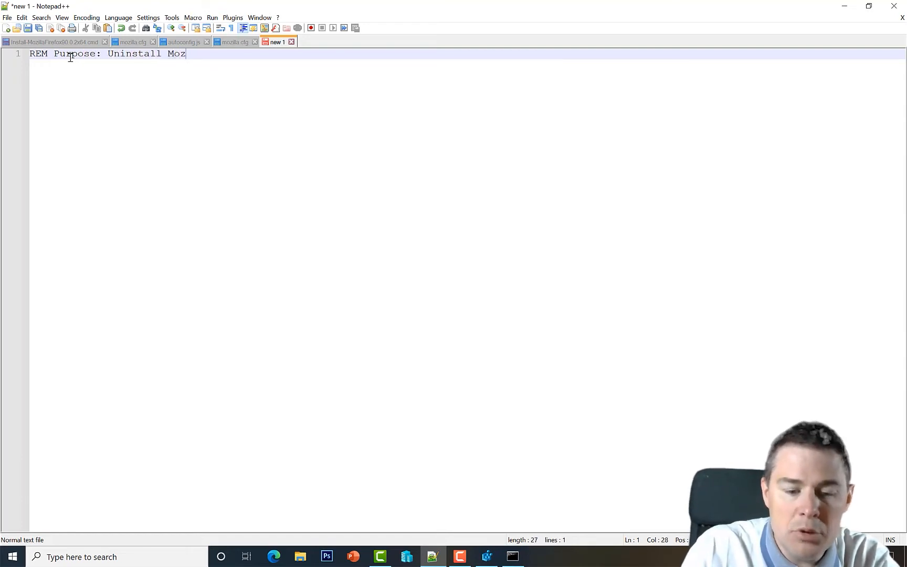
type("illa Firefox")
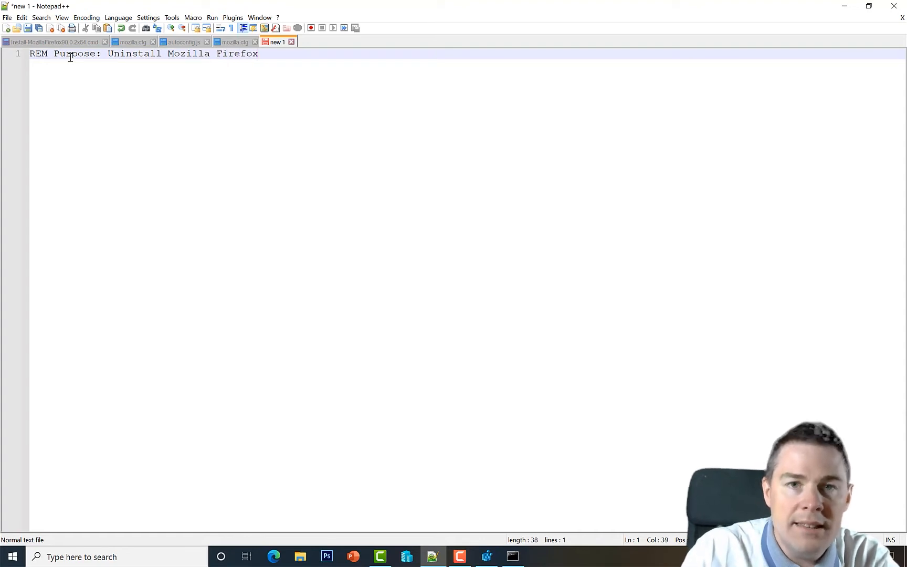
mouse_move(473, 550)
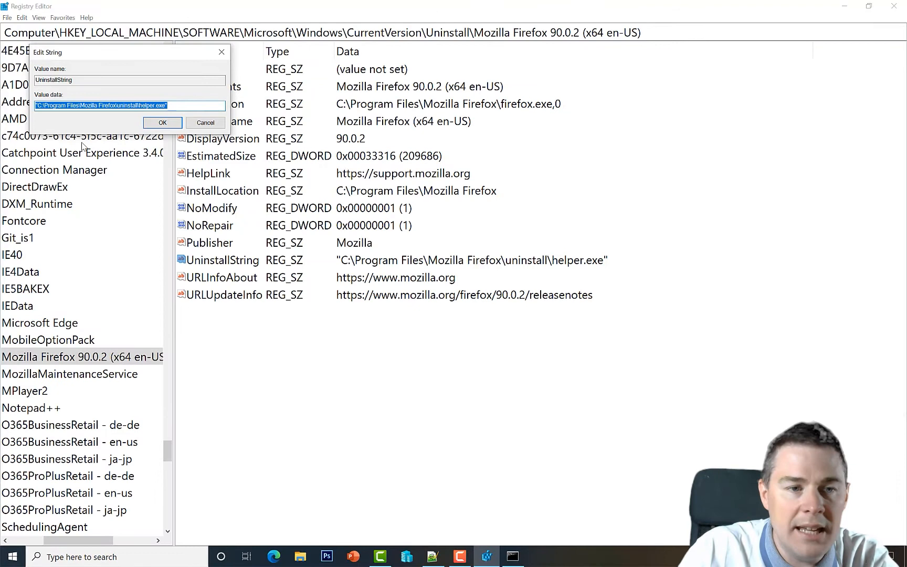
mouse_move(472, 109)
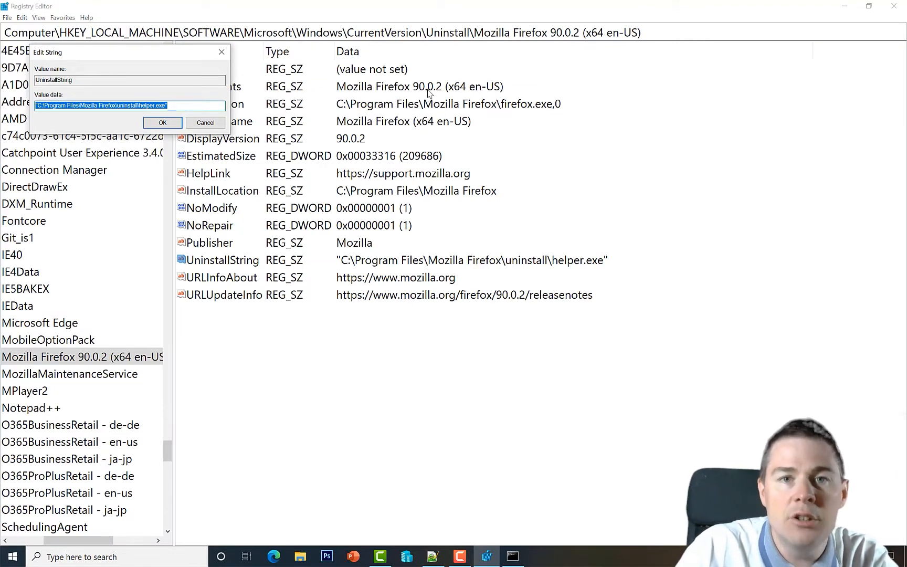
mouse_move(304, 101)
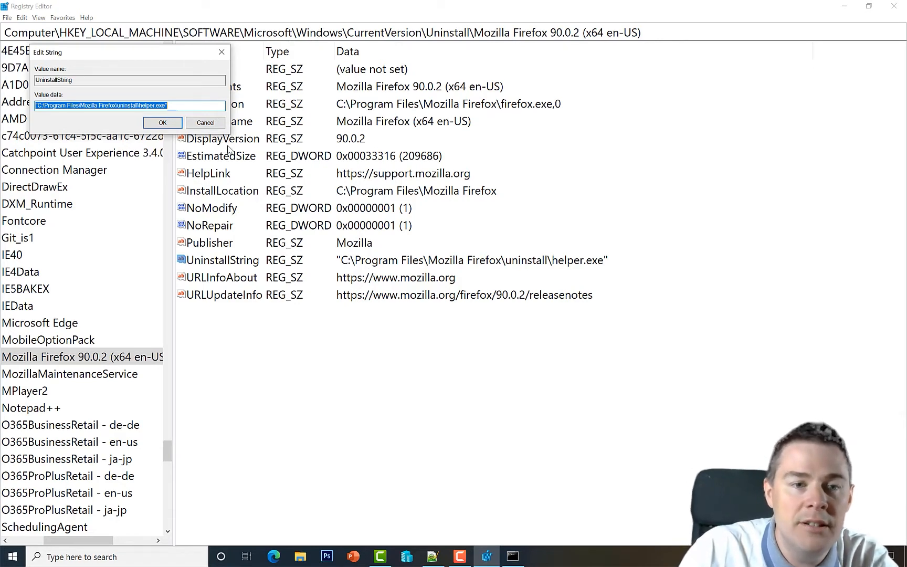
left_click(206, 123)
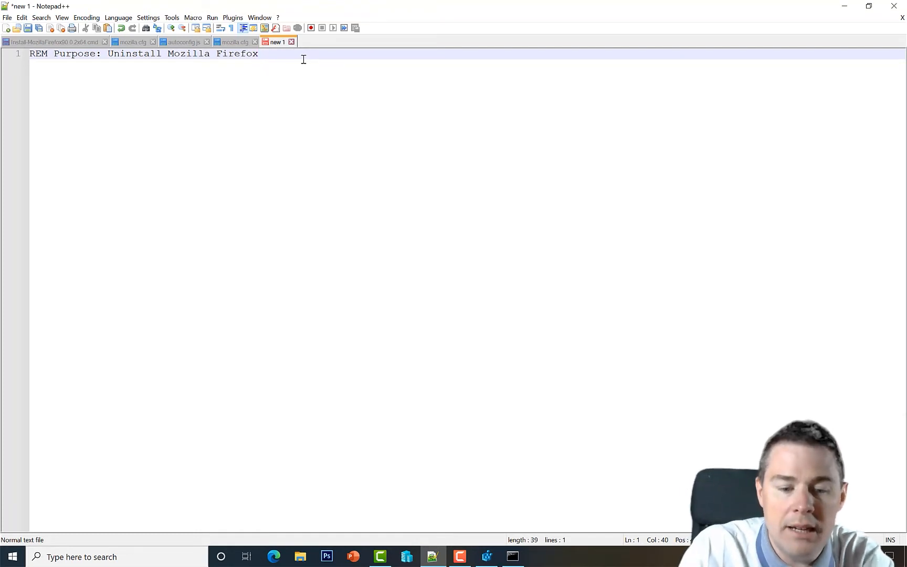
Finish the purpose line with 64-bit and add 'REM Author: John Bryntze'
type("64-bit")
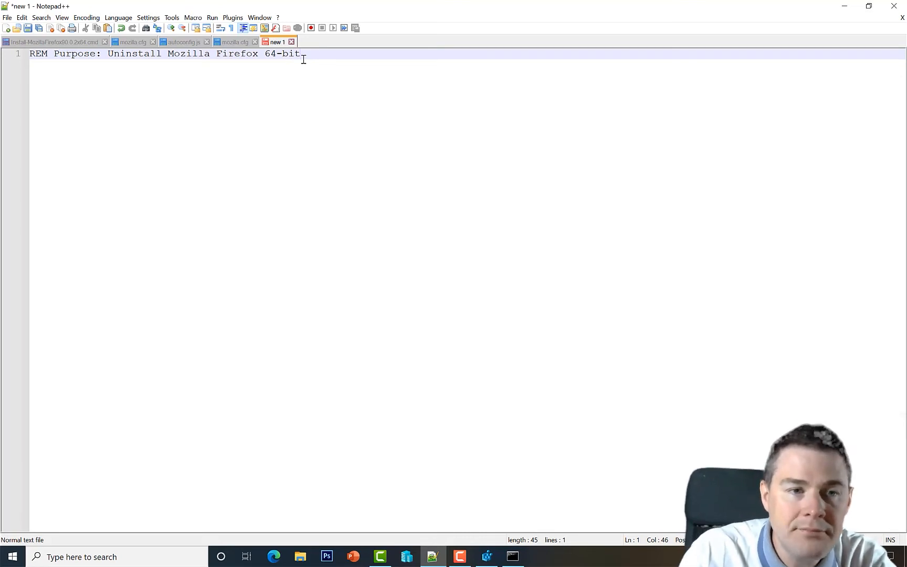
key("Enter")
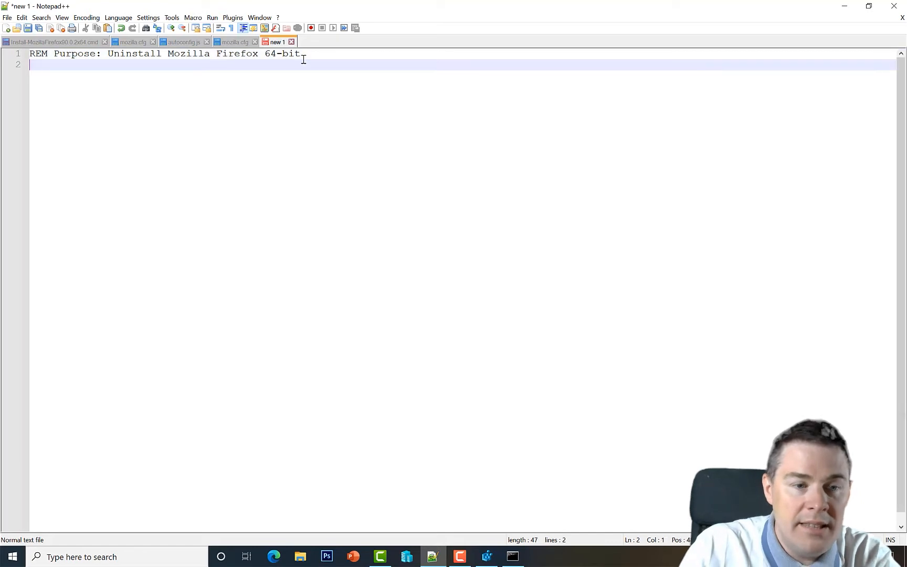
type("REM : Autho")
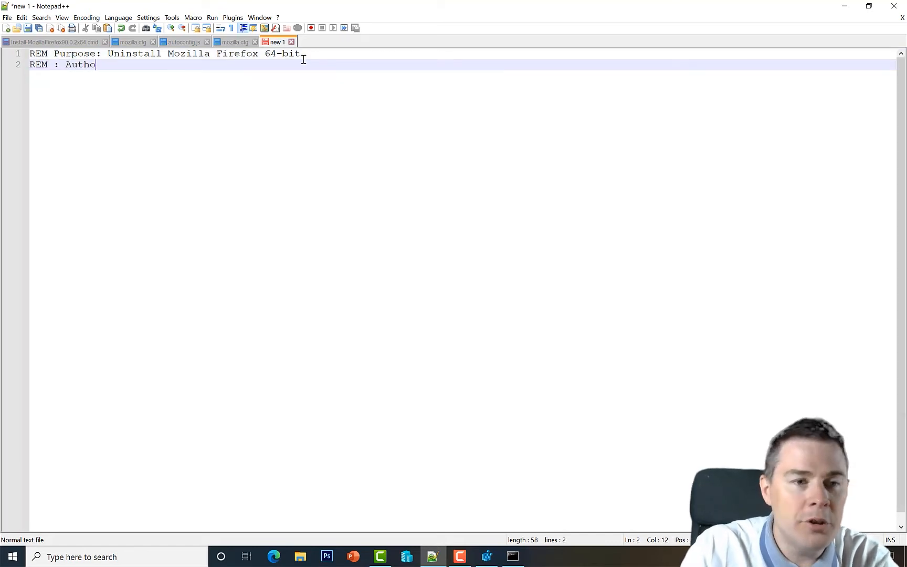
type("r: John Bry")
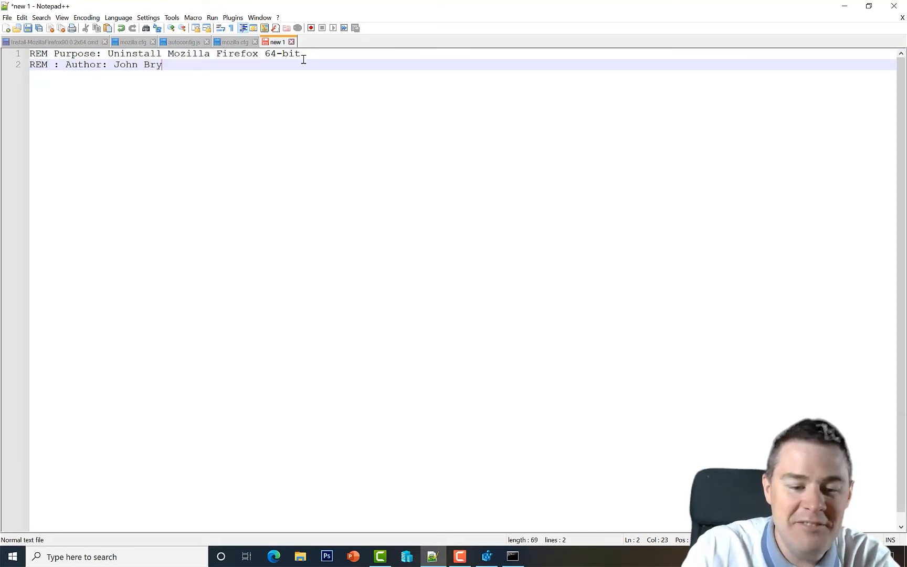
type("ntze")
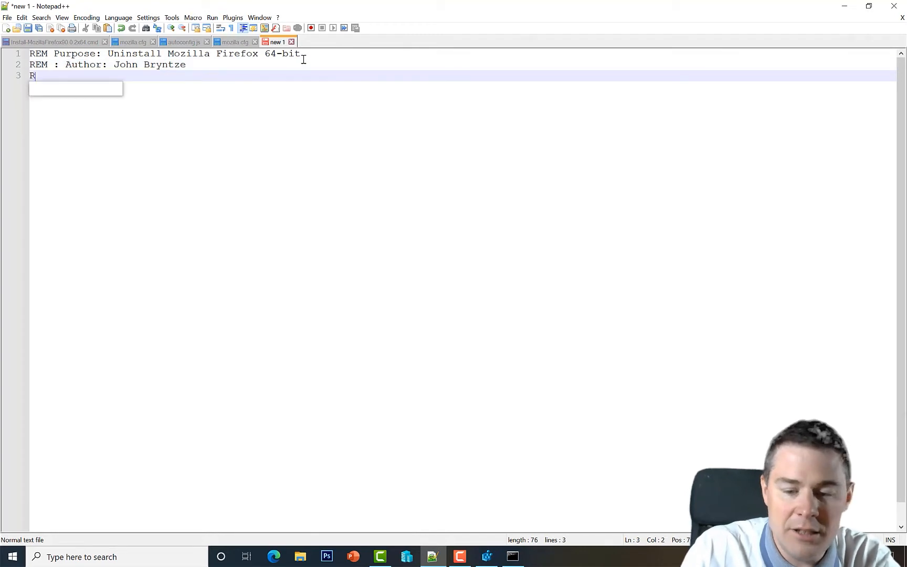
type("EM:")
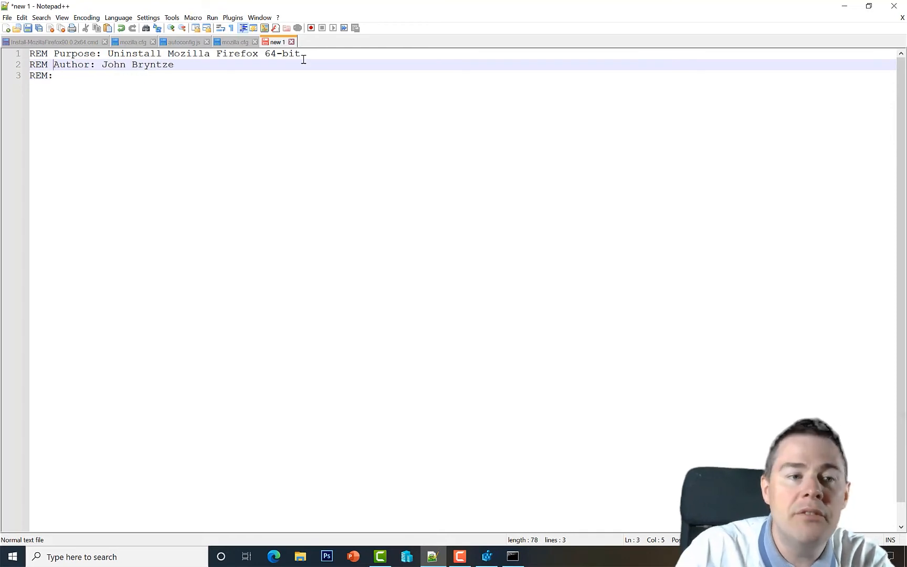
key("BackSpace")
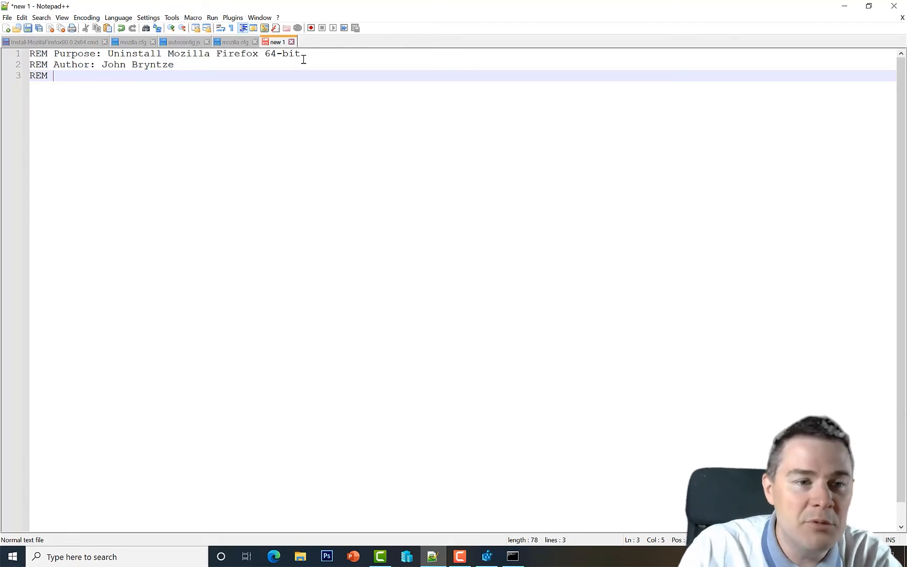
Add the Date 10th August 2021 line, the Uninstall Mozilla heading, and paste the helper.exe /S command
type("Da")
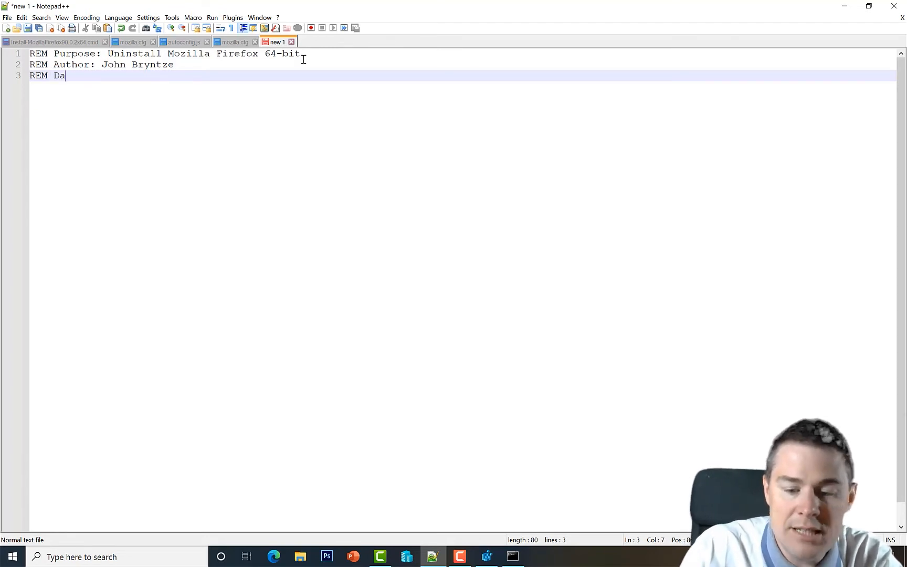
type("te: 10th August 20")
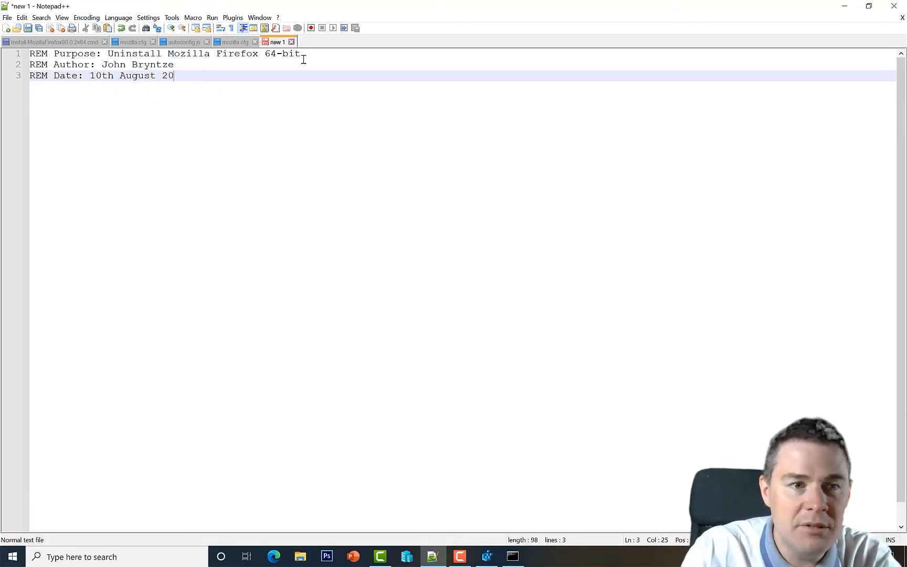
type("21")
type("REM Uninstall Mozi")
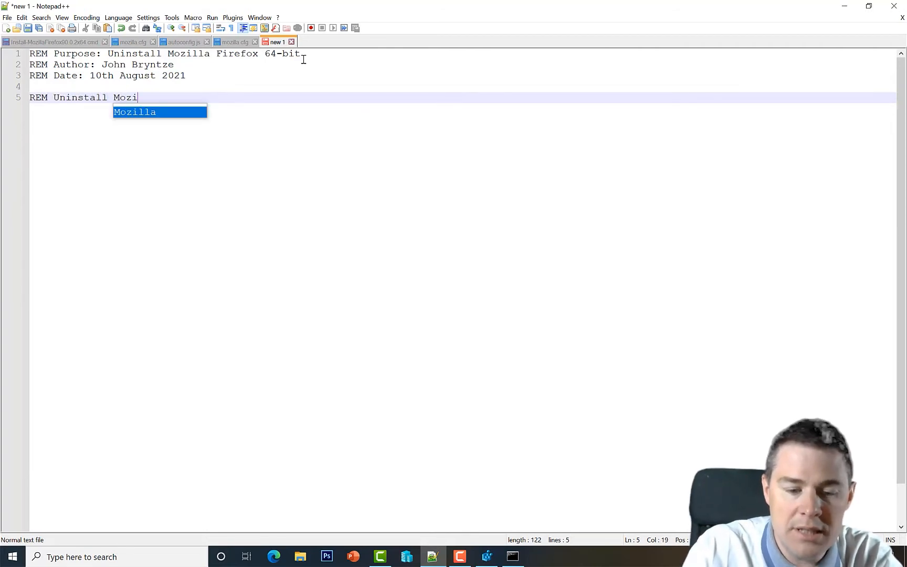
key("Enter")
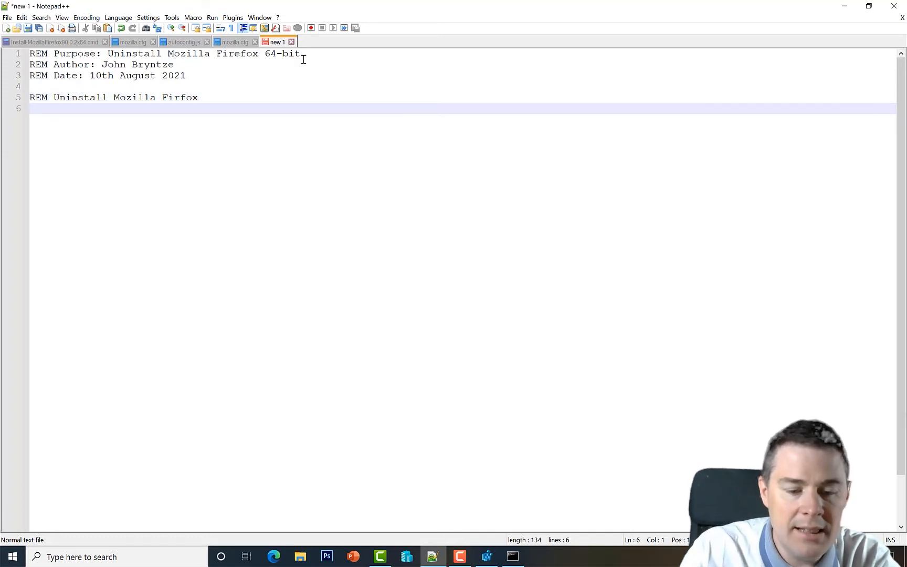
key("Ctrl+v")
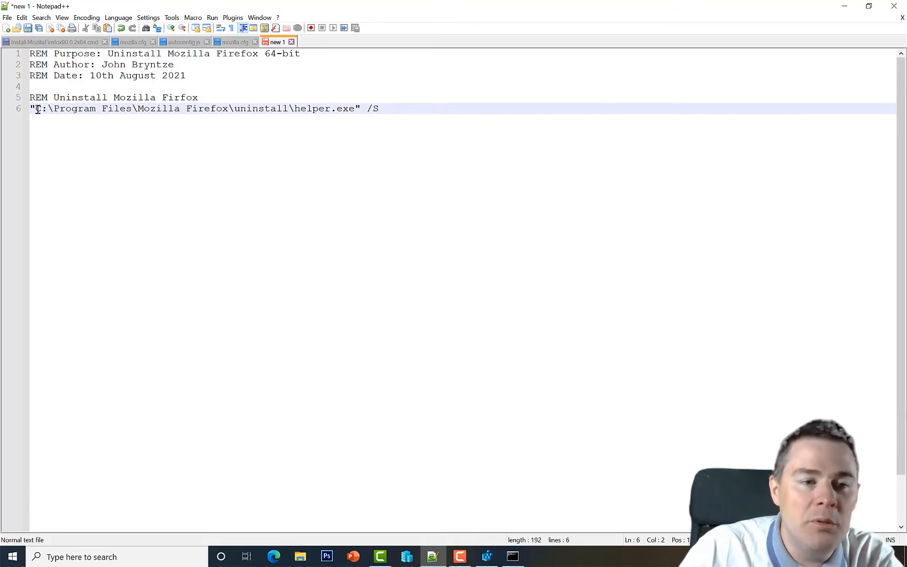
Build line 6 as IF EXIST "...helper.exe" followed by the same quoted helper.exe path and /S
left_click(391, 109)
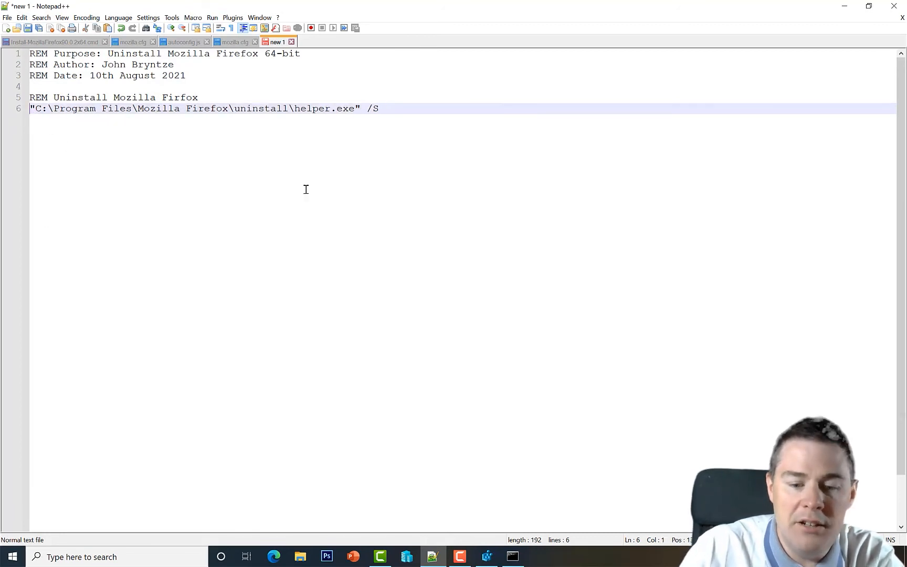
type("IF EXIST")
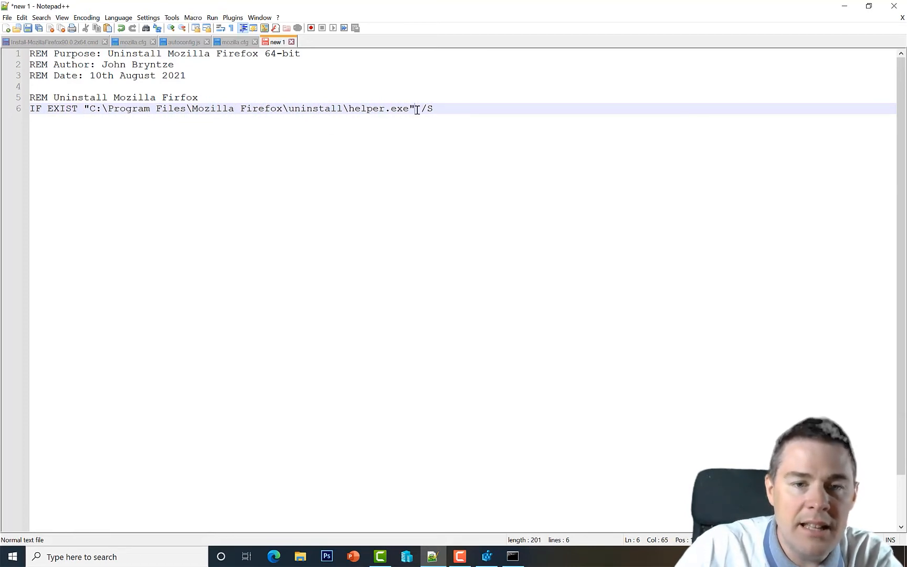
key("Ctrl+c")
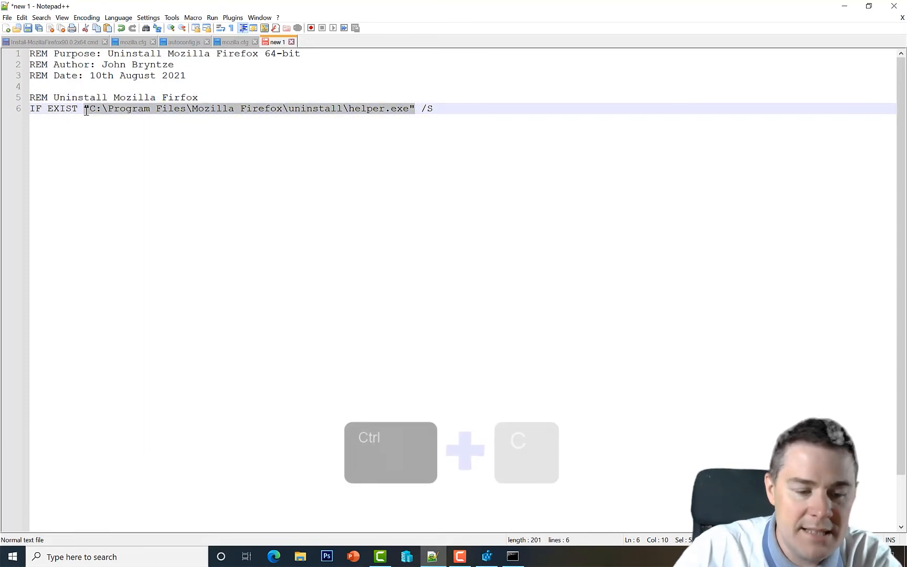
key("Ctrl+c")
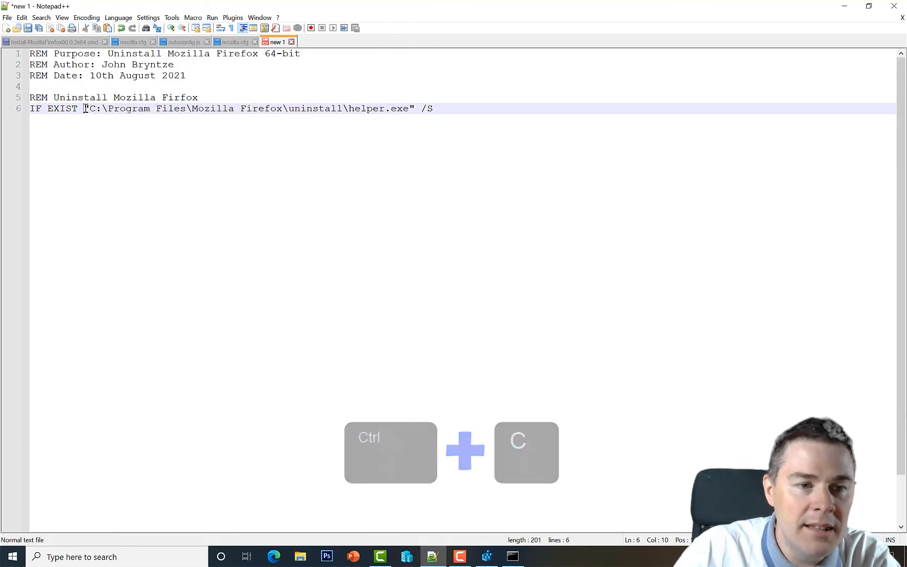
key("ctrl+v")
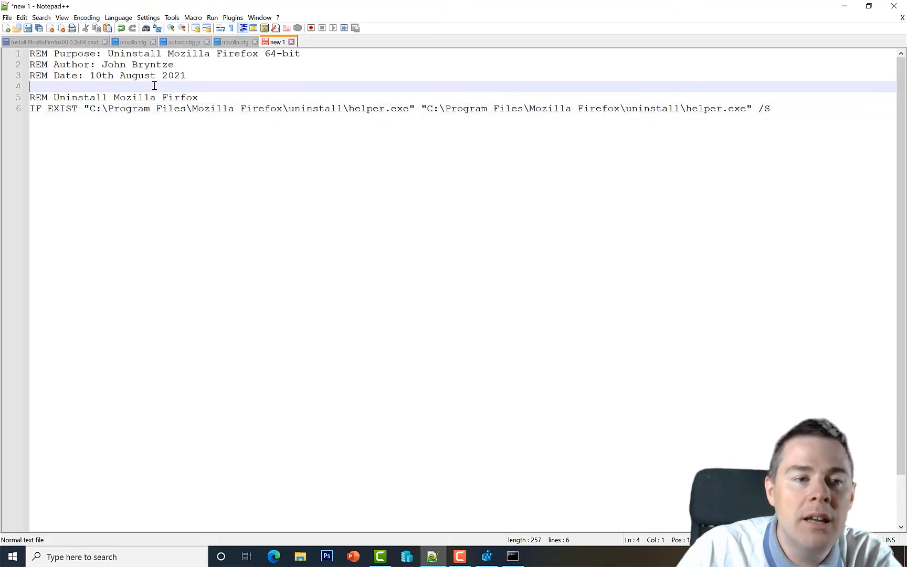
key("Enter")
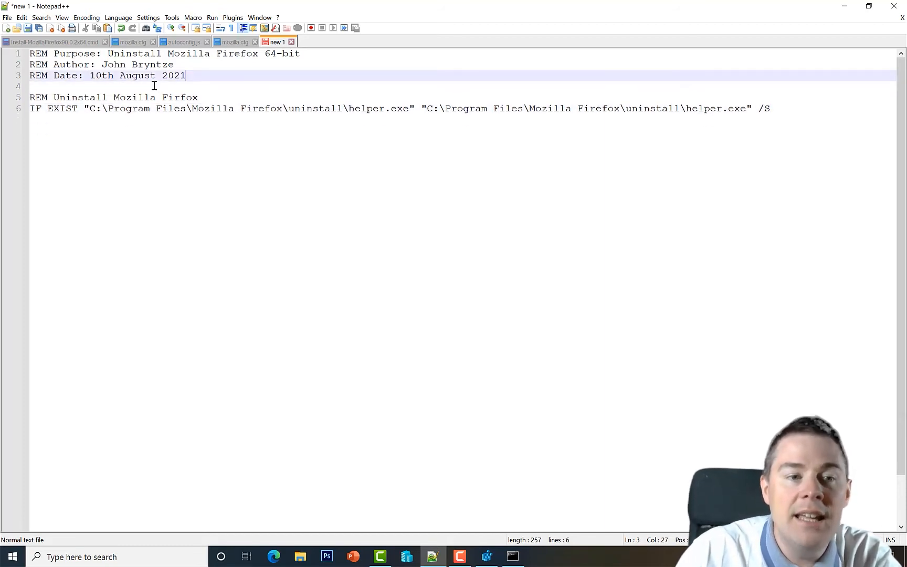
mouse_move(535, 118)
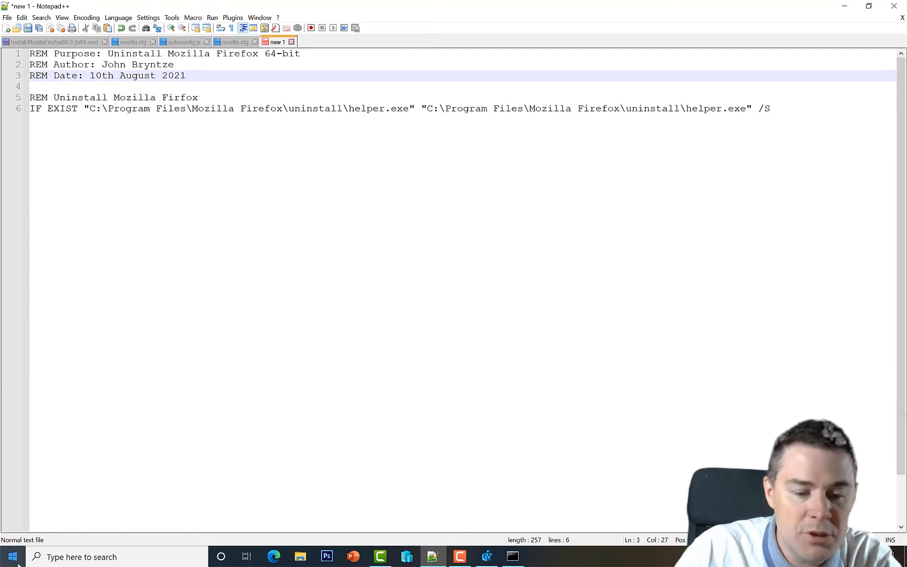
Launch Firefox from Start ('moz'), decline the primary-browser prompt and minimize its window
type("moz")
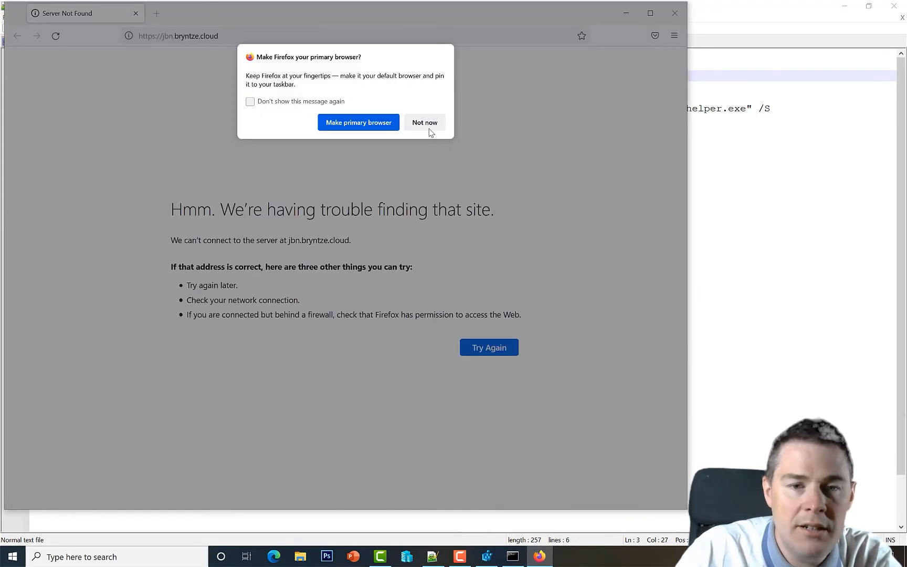
left_click(424, 122)
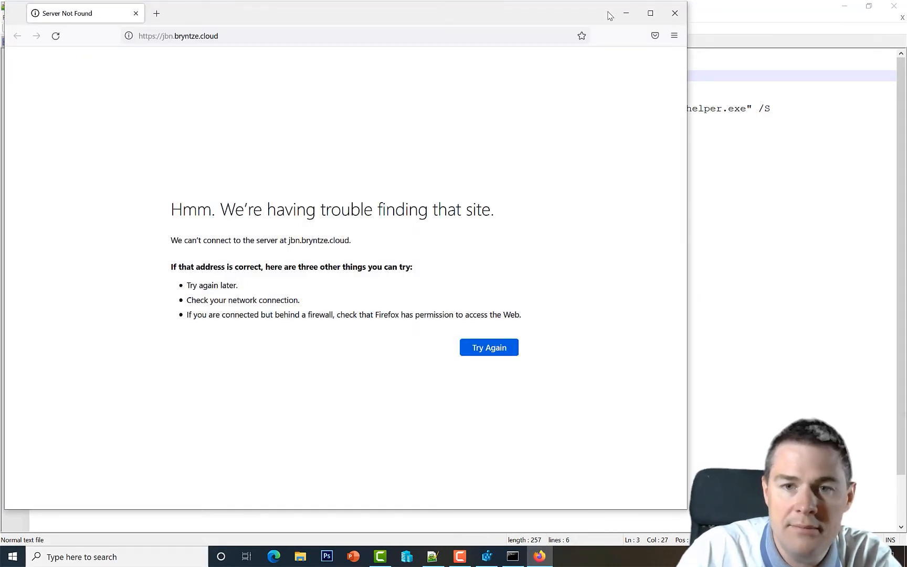
left_click(435, 556)
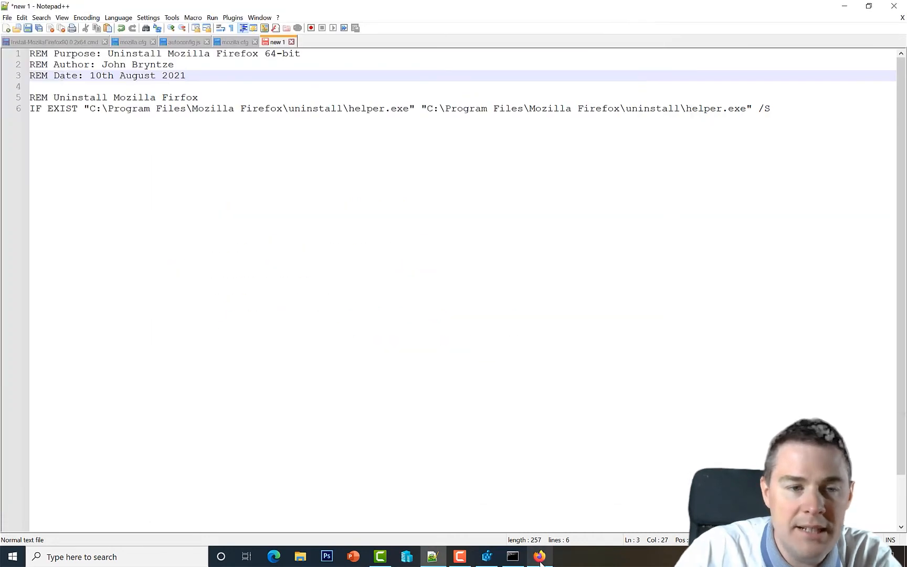
mouse_move(204, 294)
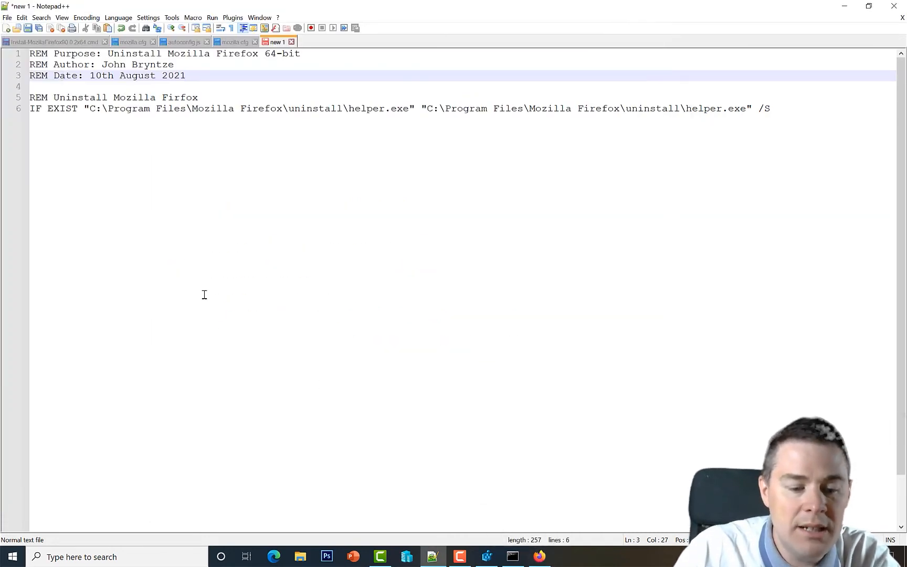
Save the script in MozillaFirefox90.0.2x64\Source as Uninstall-MozillaFirefoxx64.cmd with type All types
key("Ctrl+s")
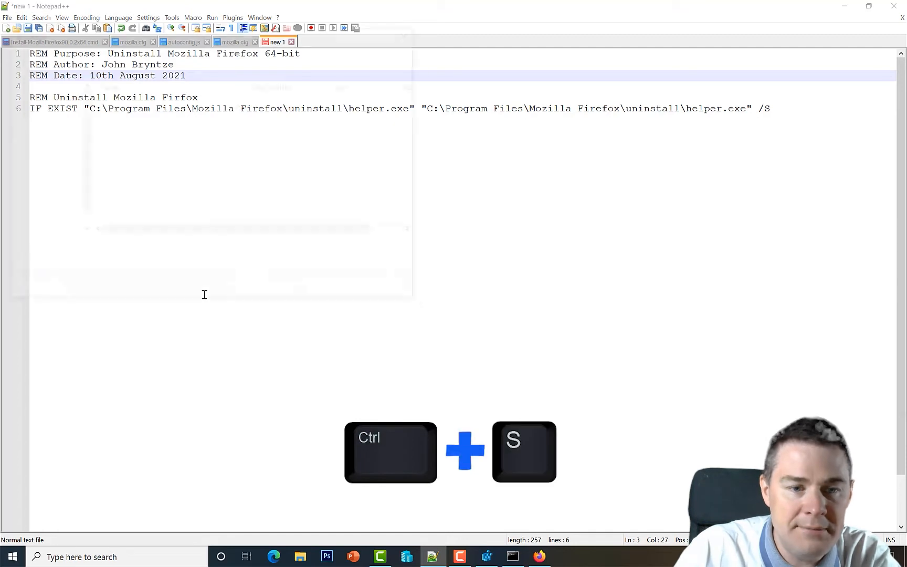
key("ctrl+s")
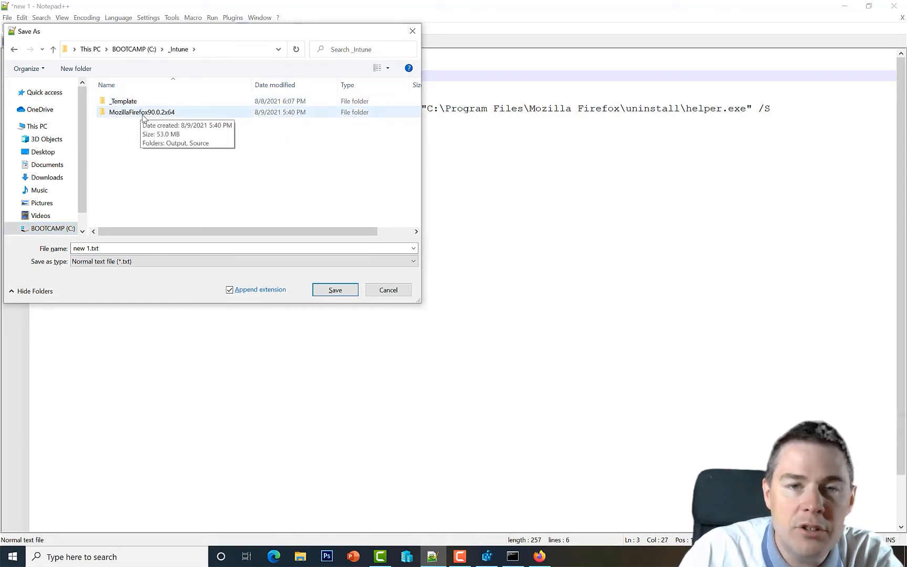
double_click(140, 113)
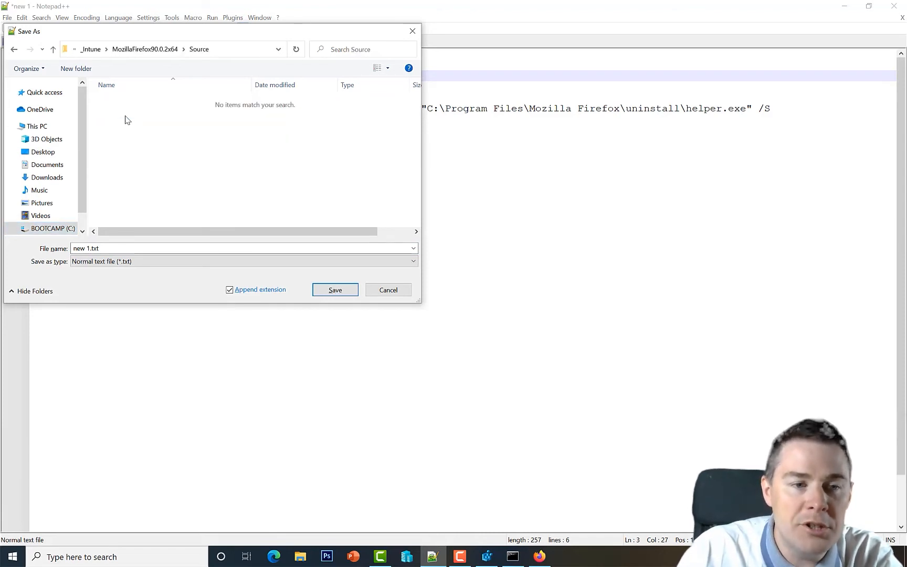
left_click(243, 262)
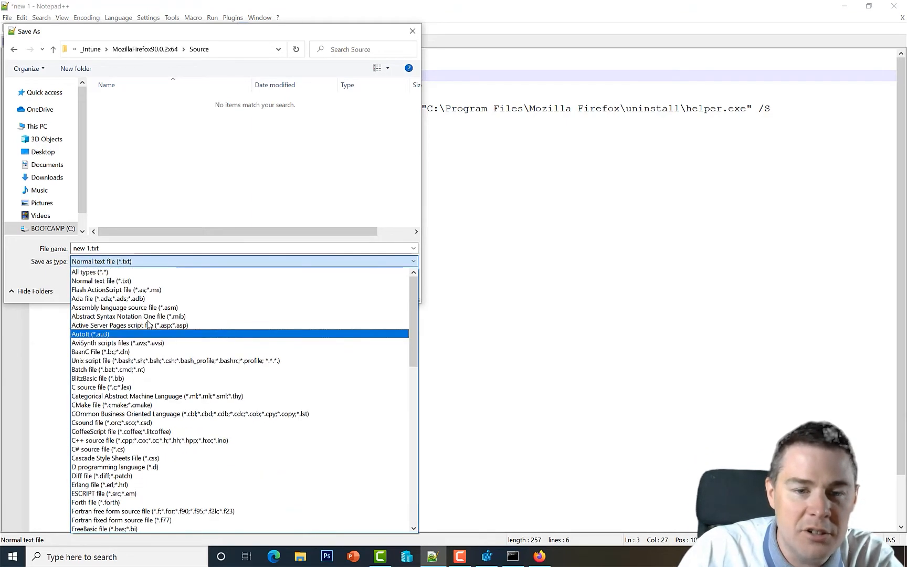
left_click(89, 272)
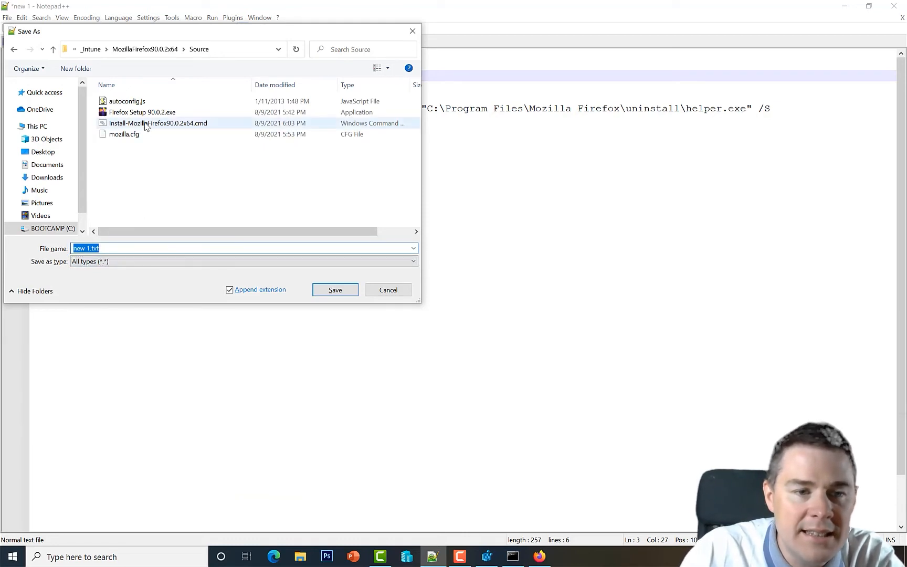
left_click(157, 123)
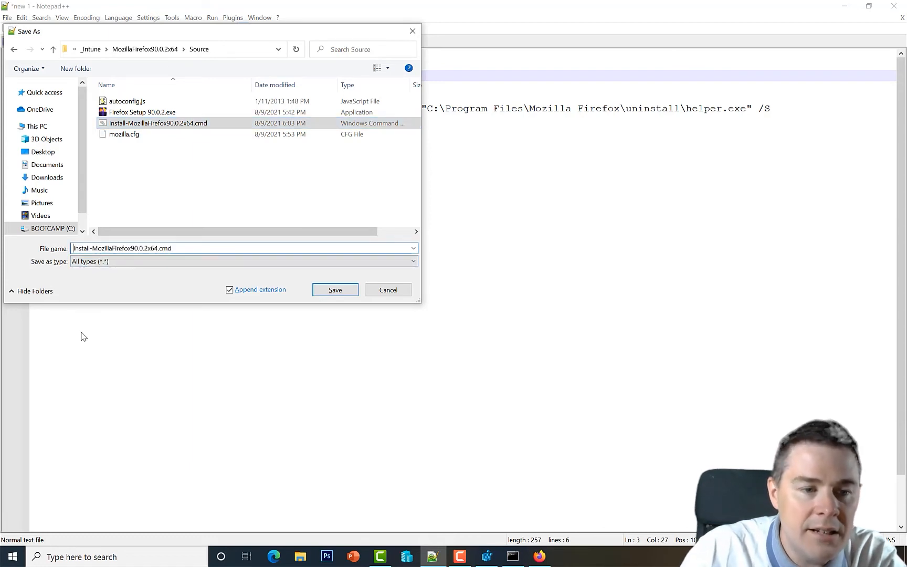
type("Uninstall-MozillaFirefox90.0.2x64.cmd")
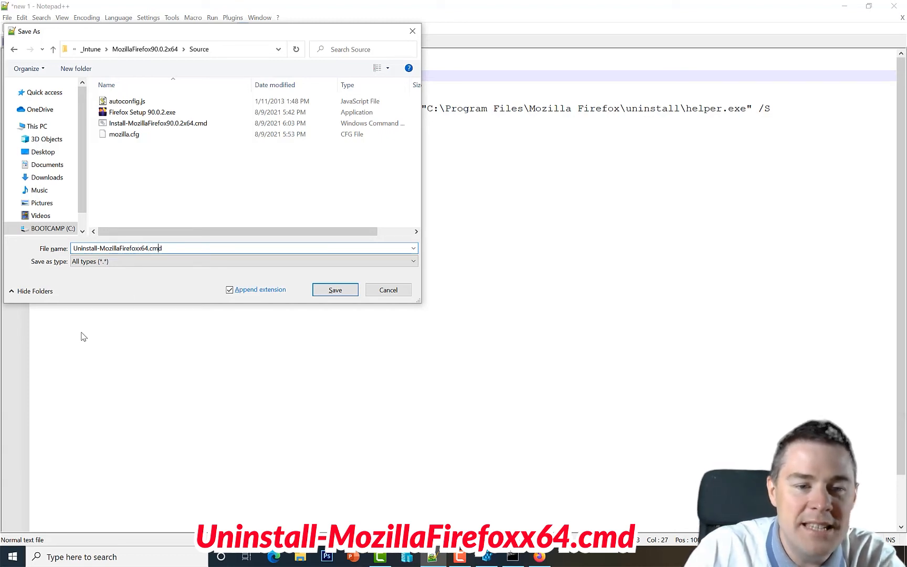
left_click(334, 290)
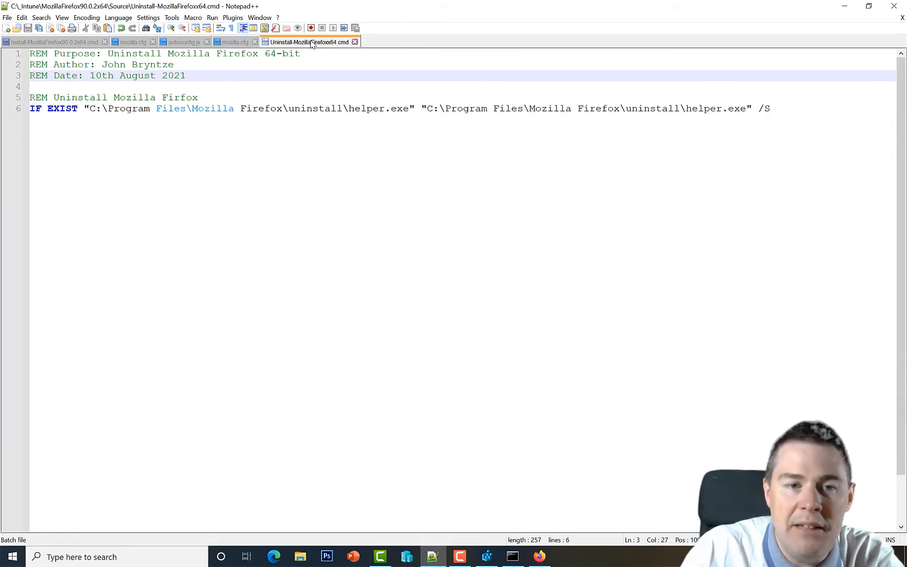
mouse_move(314, 43)
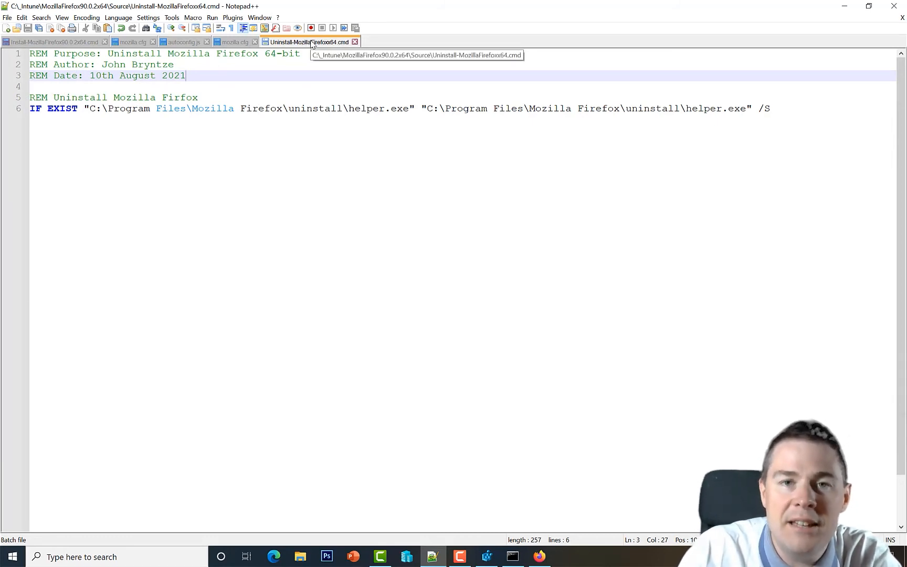
mouse_move(381, 110)
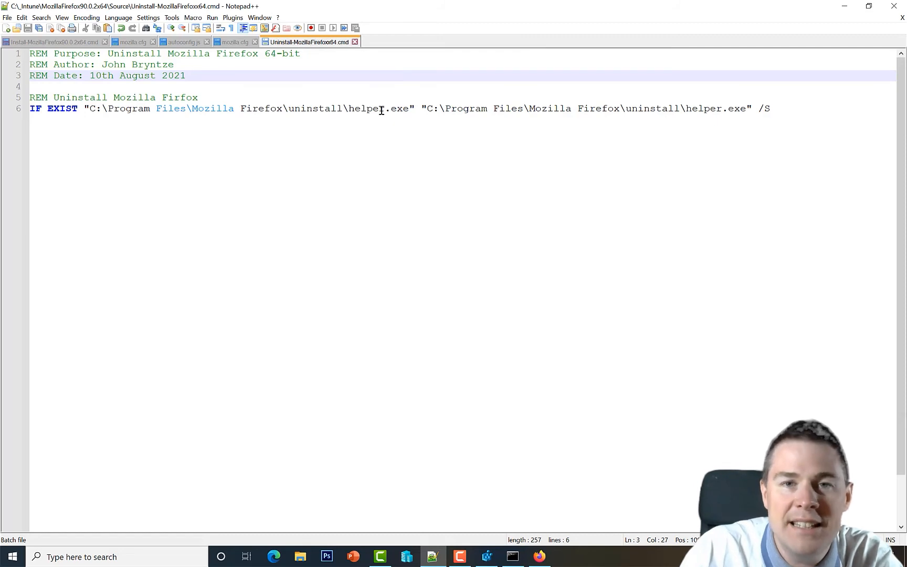
left_click(187, 75)
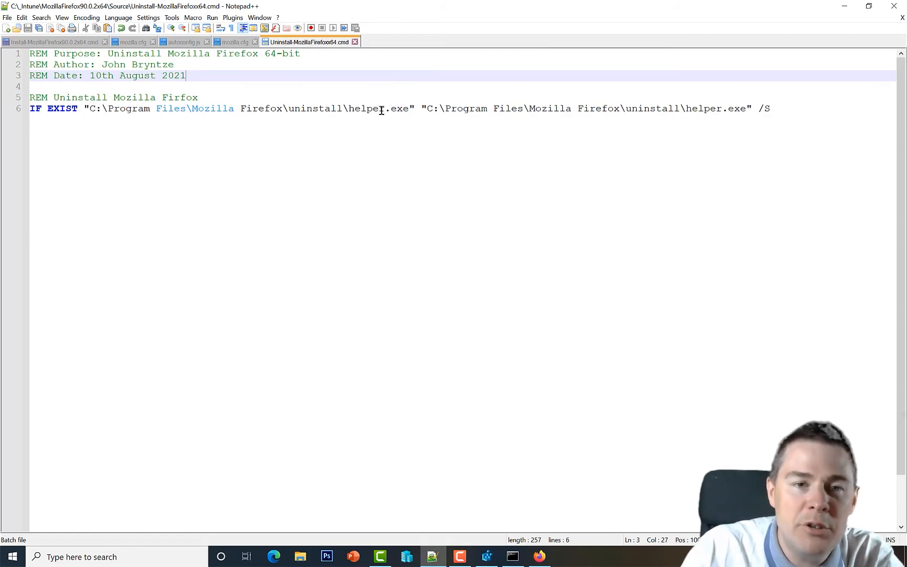
mouse_move(824, 136)
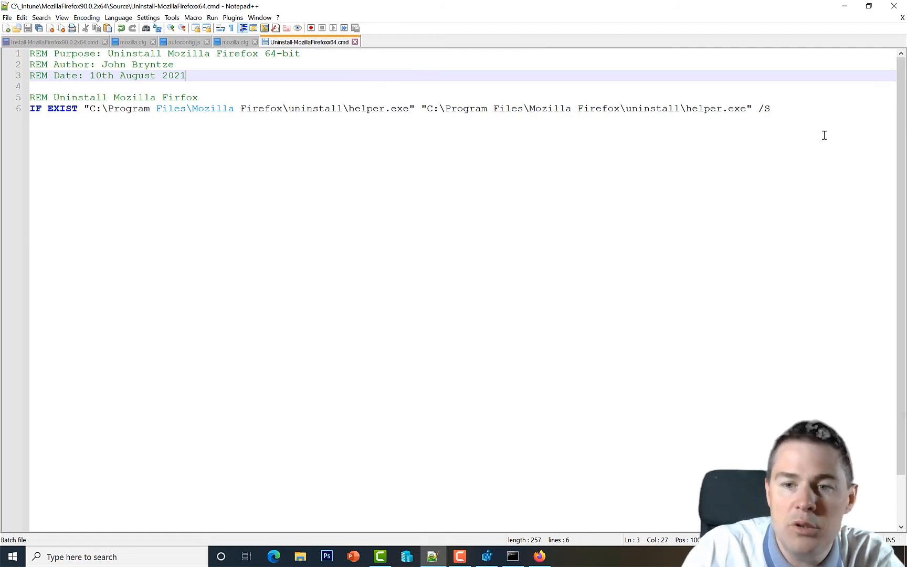
mouse_move(239, 147)
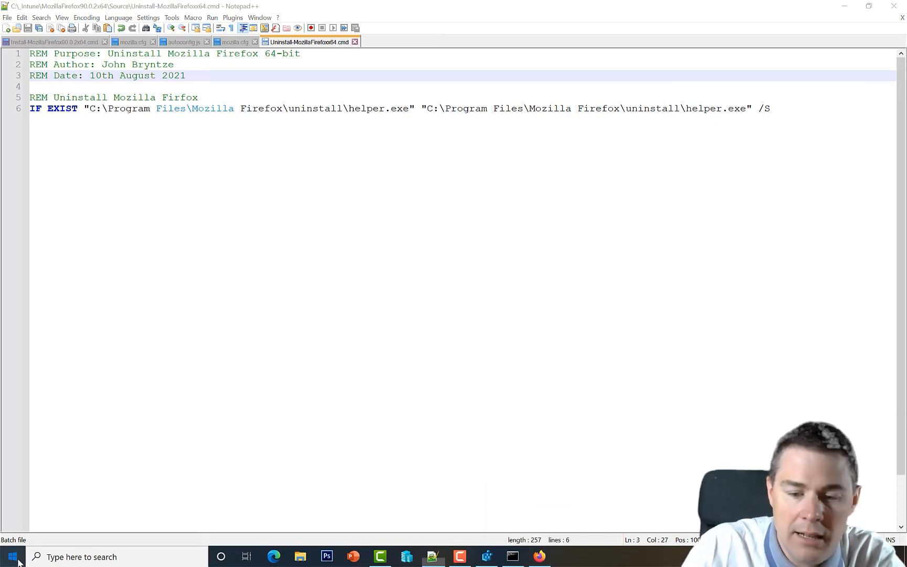
Filter Apps & features by 'mozilla', showing Mozilla Firefox (x64 en-US) and Mozilla Maintenance Service
type("p")
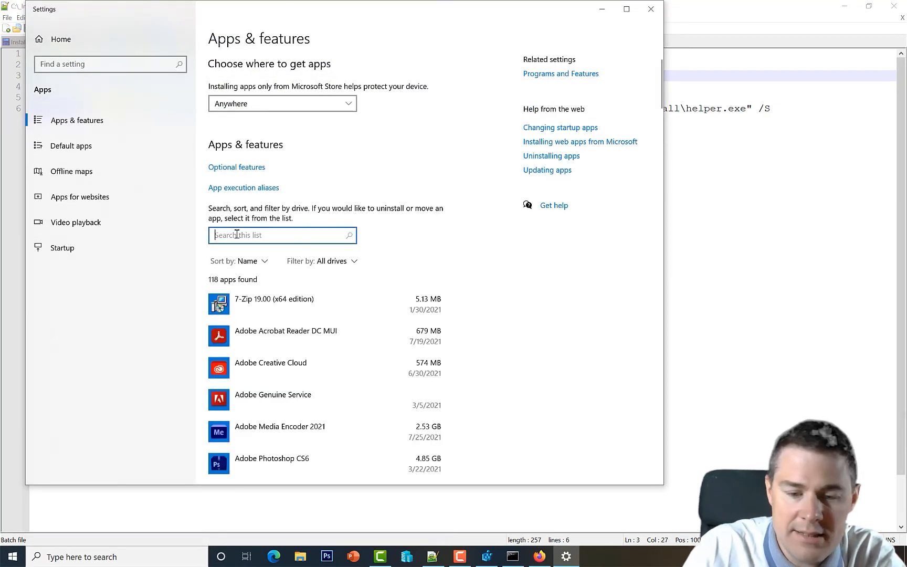
type("mozilla")
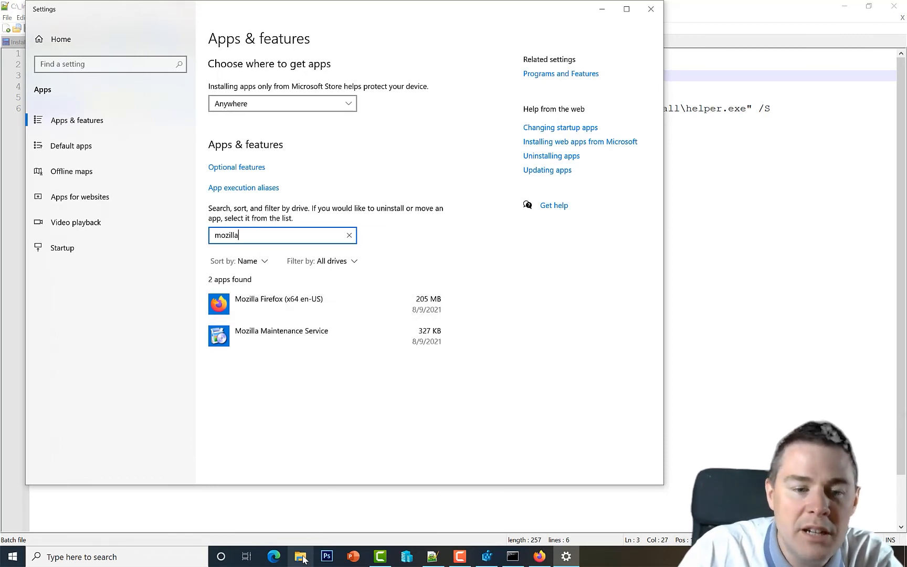
Run Uninstall-MozillaFirefox64.cmd from the Source folder as administrator via File Explorer
left_click(301, 557)
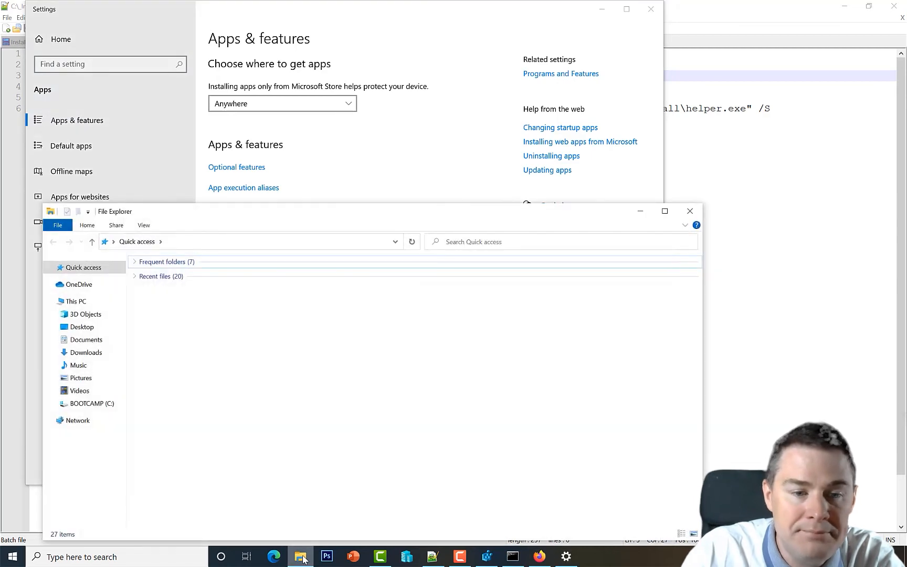
left_click(92, 403)
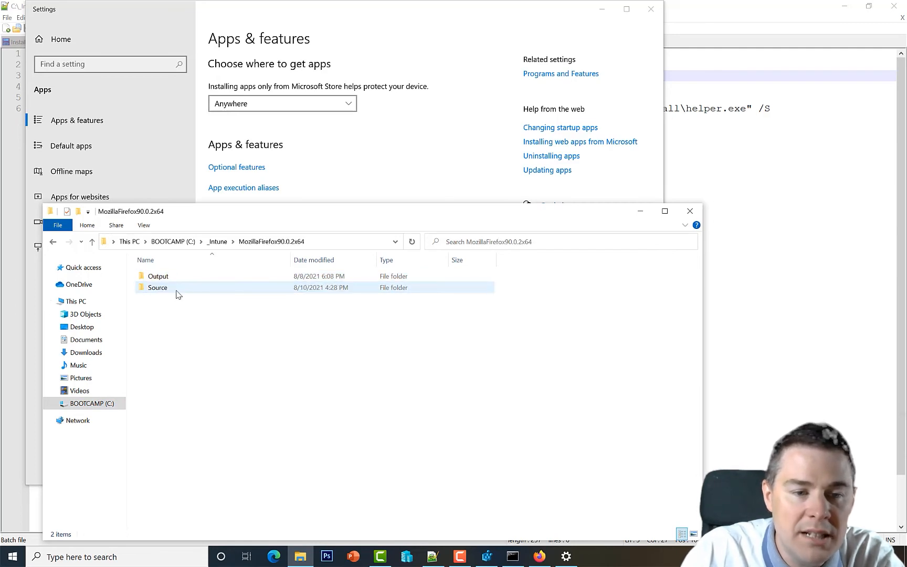
double_click(157, 287)
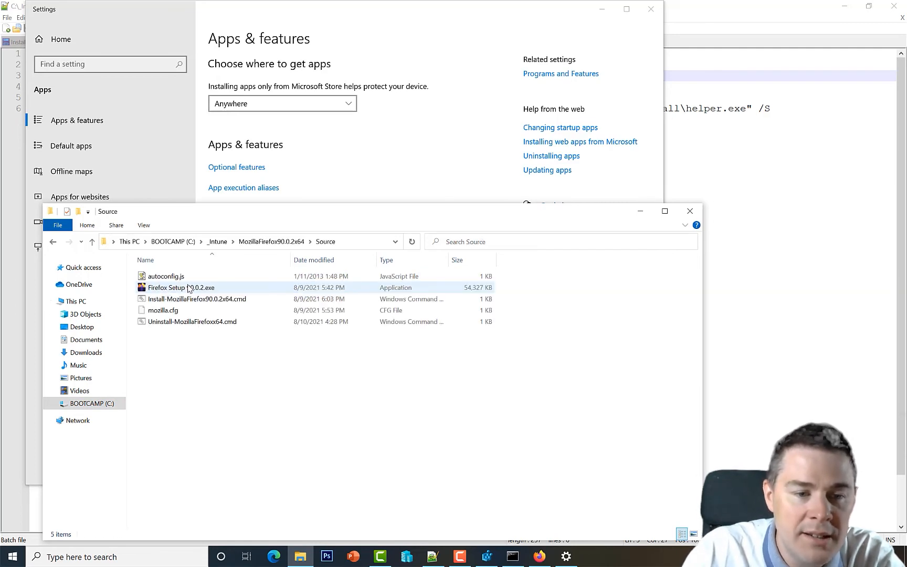
left_click(191, 321)
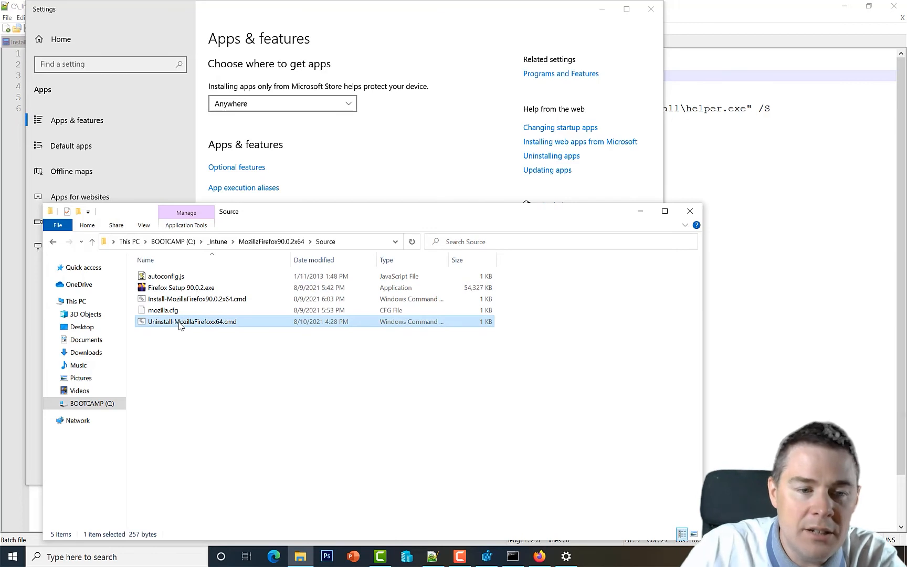
right_click(181, 321)
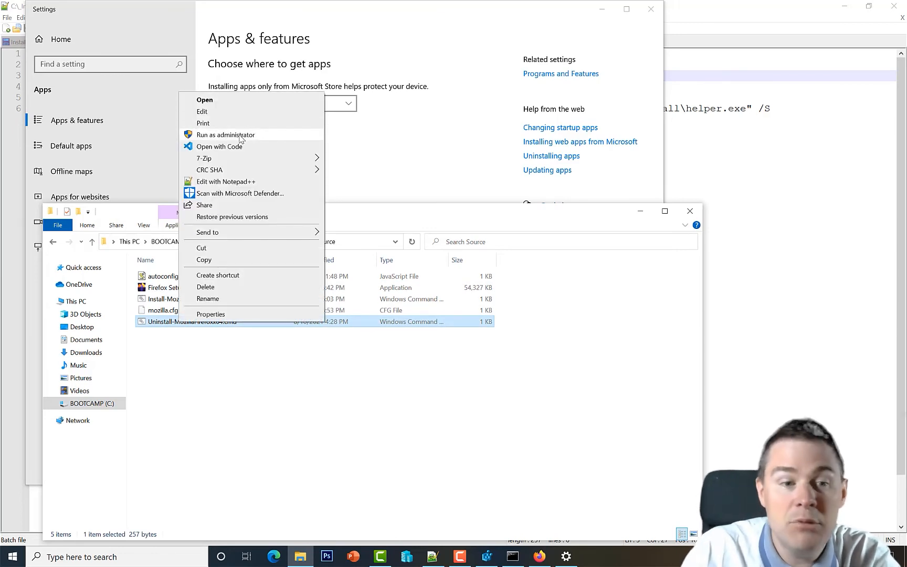
left_click(226, 134)
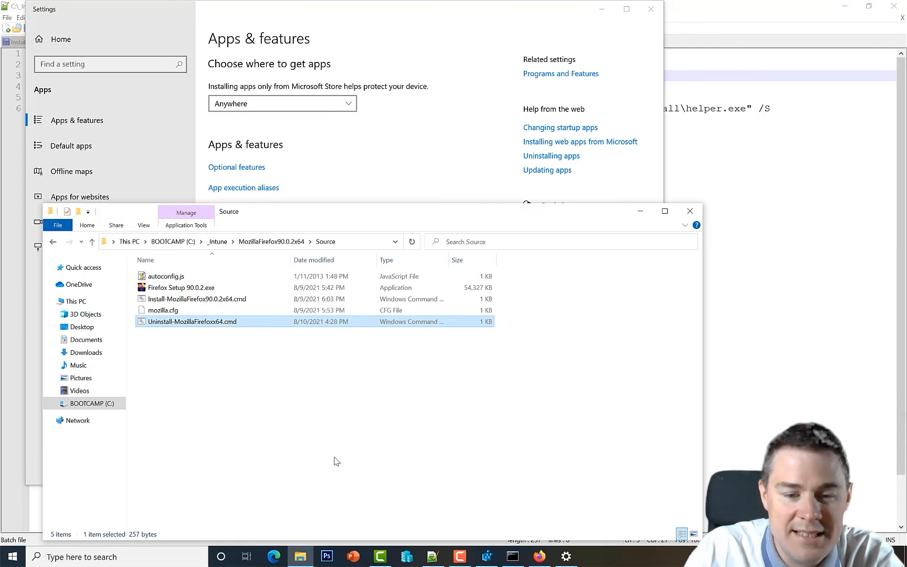
mouse_move(566, 556)
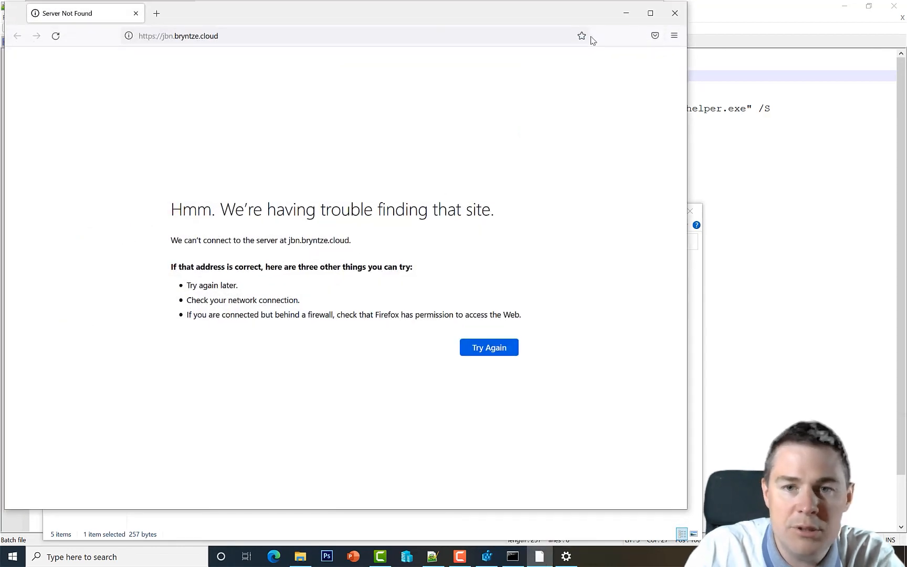
mouse_move(674, 14)
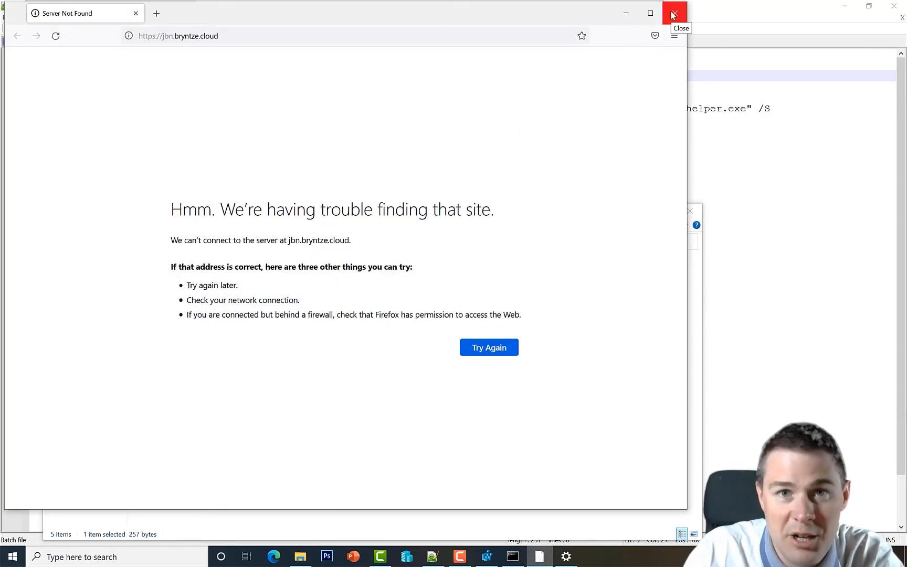
Close the post-uninstall Firefox page, confirm the app search finds no Firefox, and close Settings
left_click(675, 13)
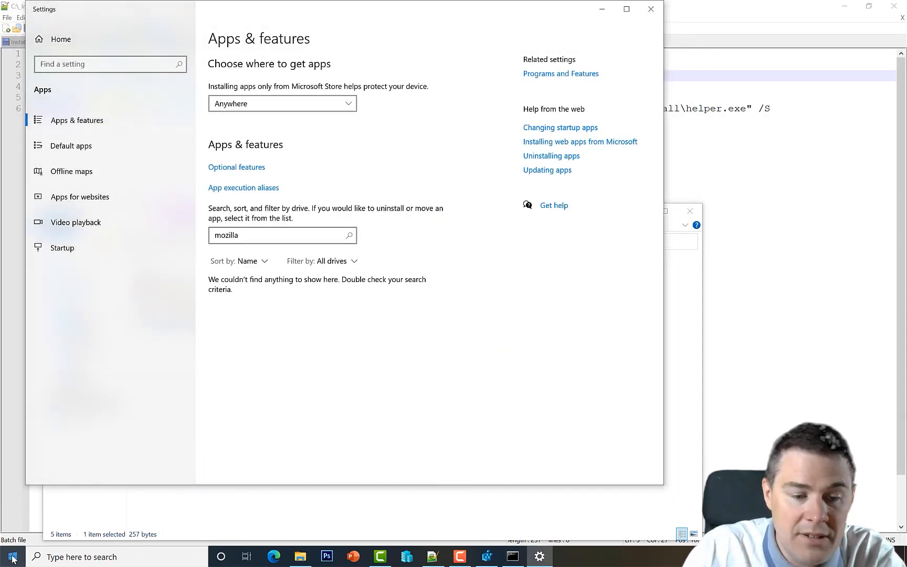
type("fire")
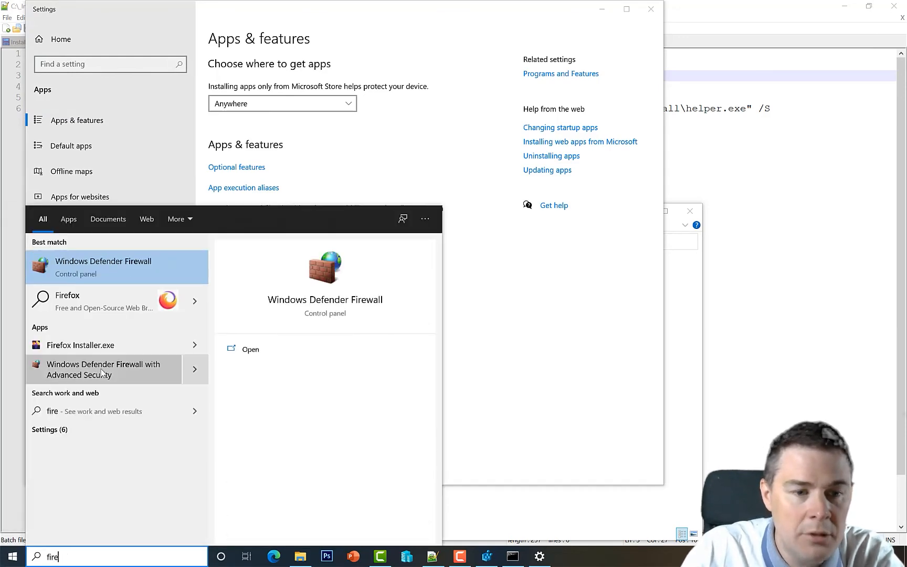
mouse_move(647, 11)
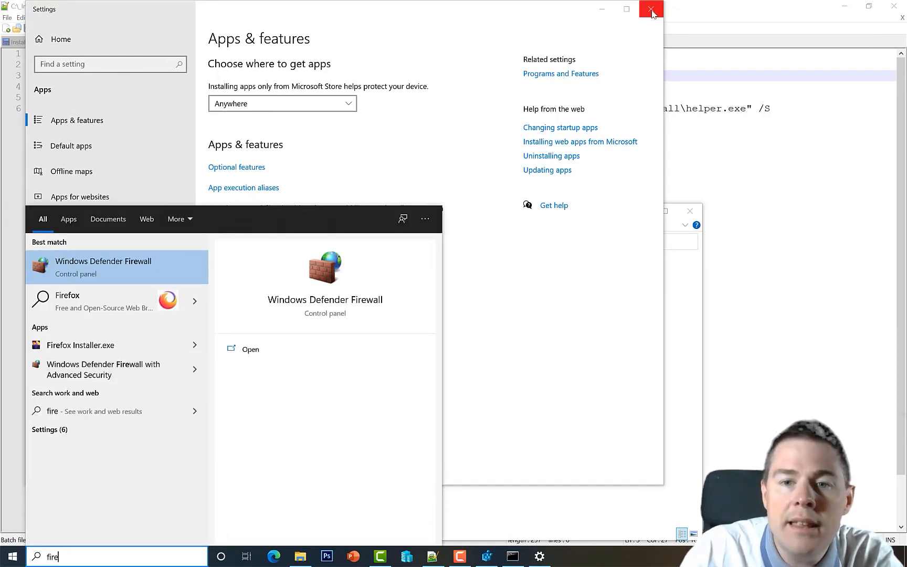
left_click(648, 10)
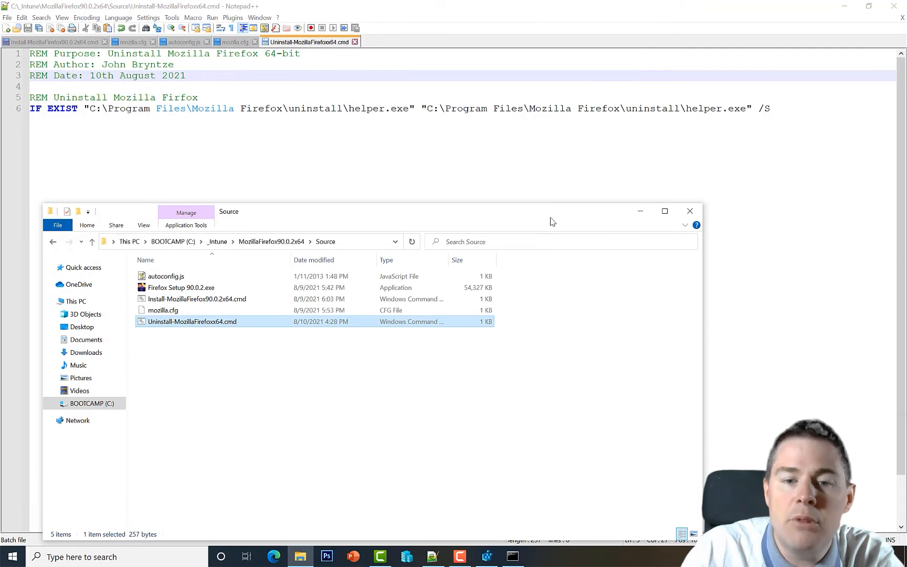
mouse_move(558, 219)
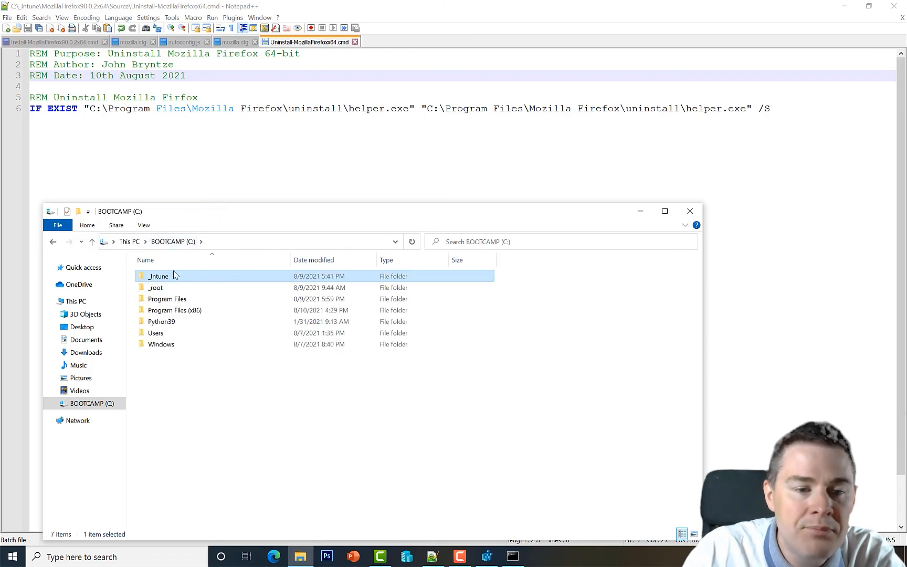
Inspect leftover C:\Program Files\Mozilla Firefox (mozilla.cfg, defaults) and return to the script
double_click(167, 298)
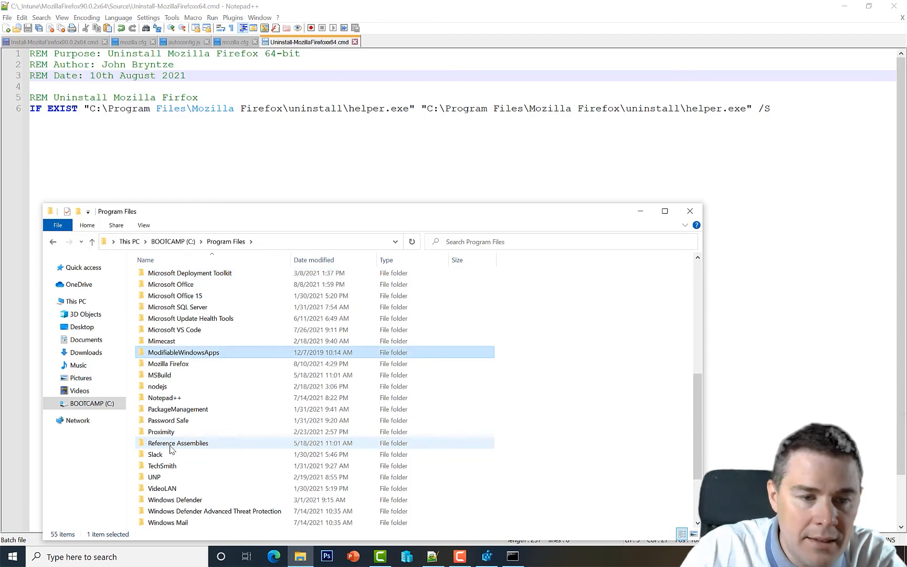
double_click(169, 364)
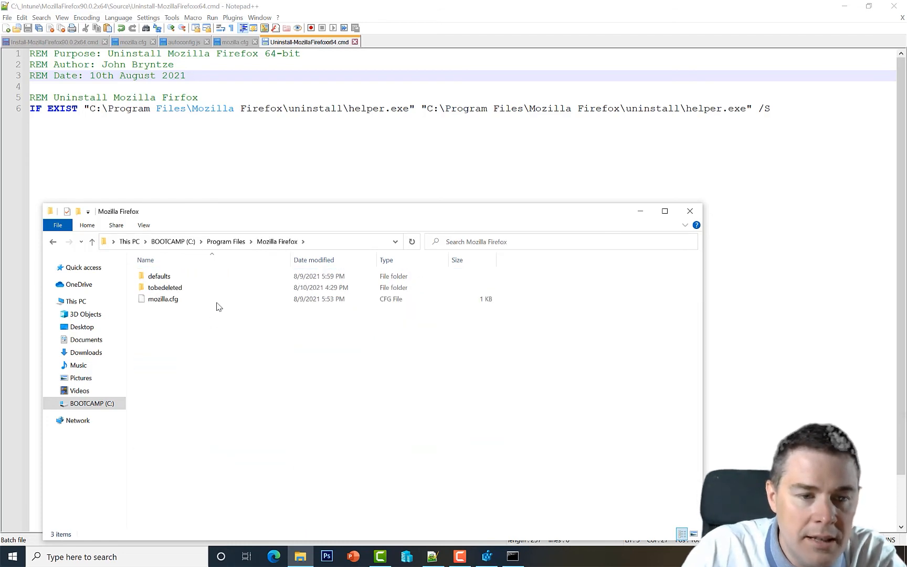
mouse_move(165, 288)
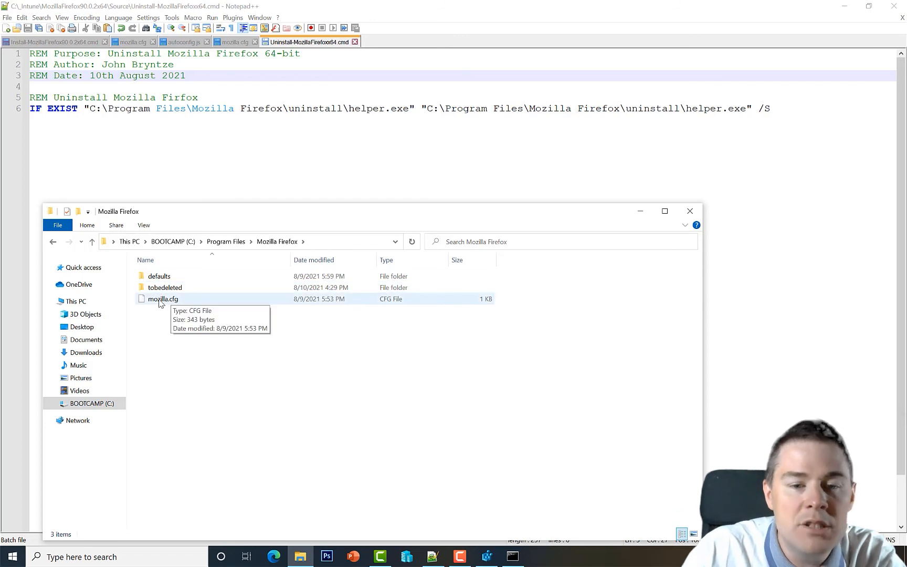
left_click(163, 298)
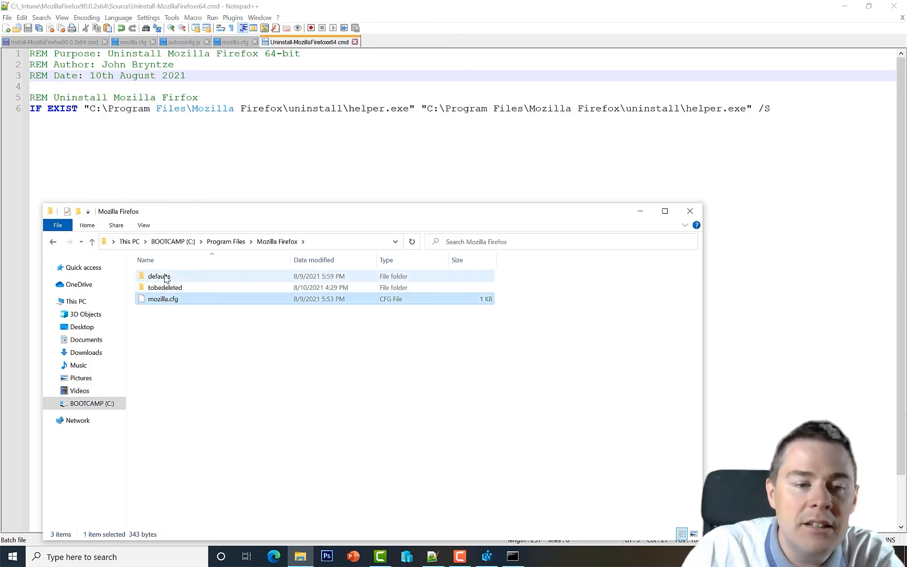
double_click(154, 276)
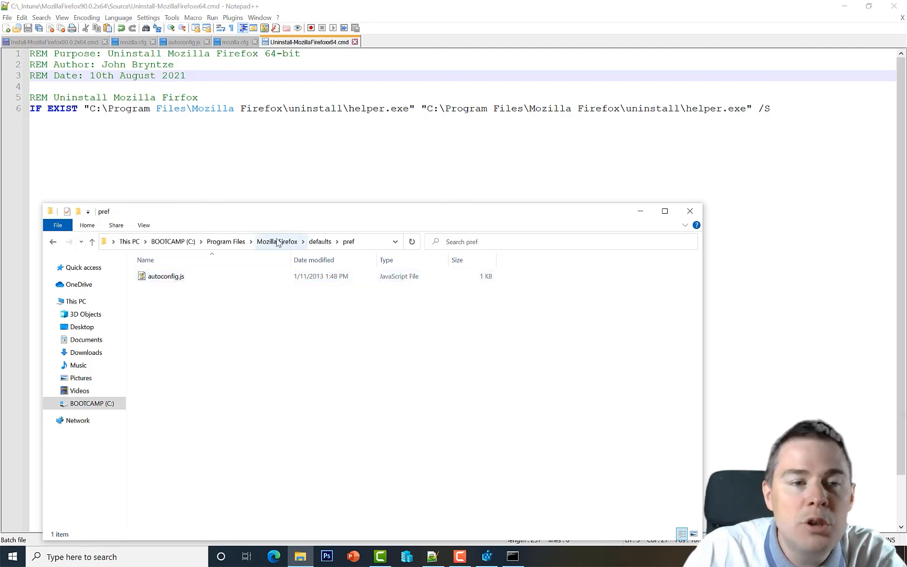
left_click(690, 211)
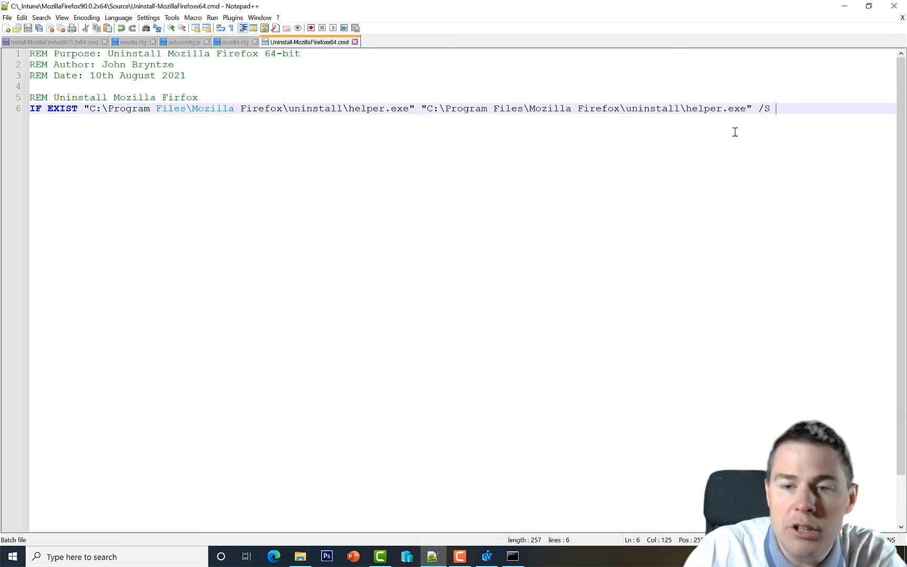
key("Enter")
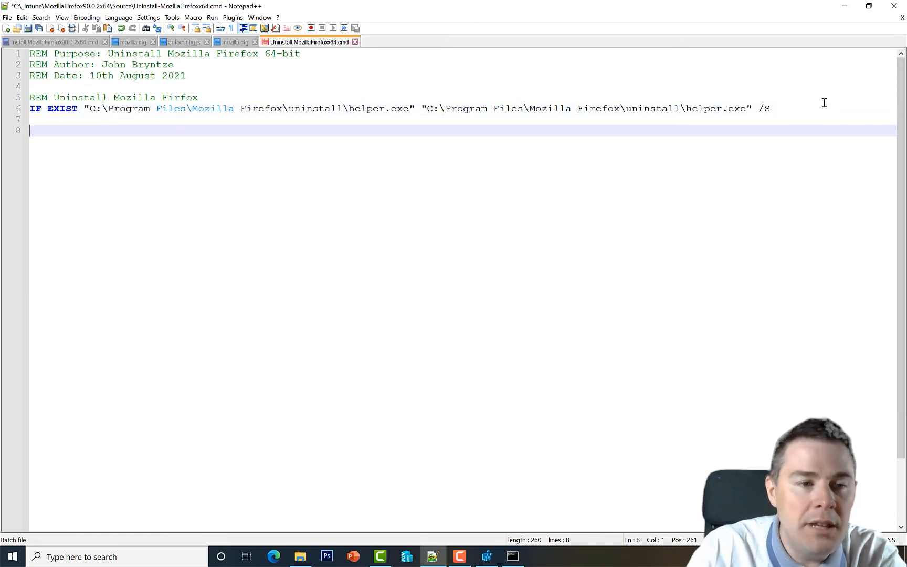
type("DEL")
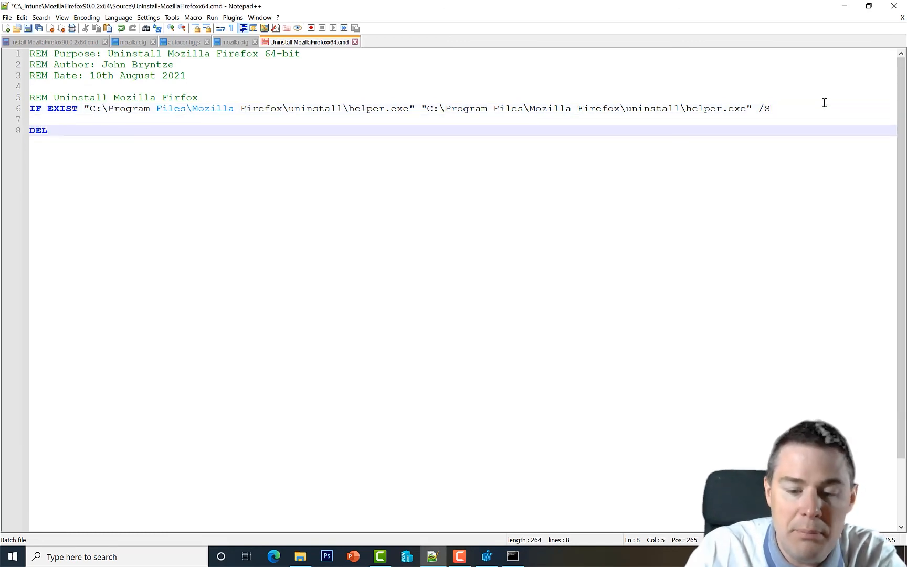
type("C:\\")
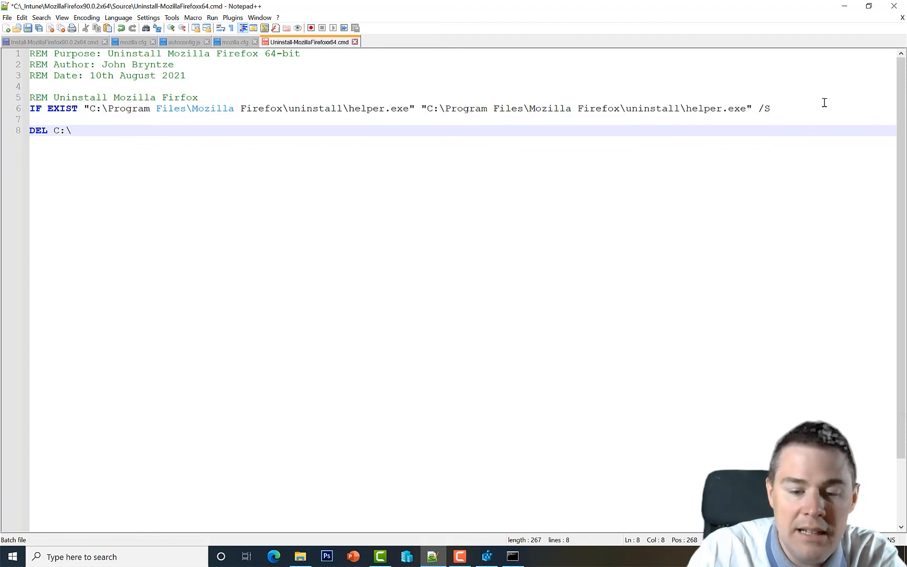
key("BackSpace")
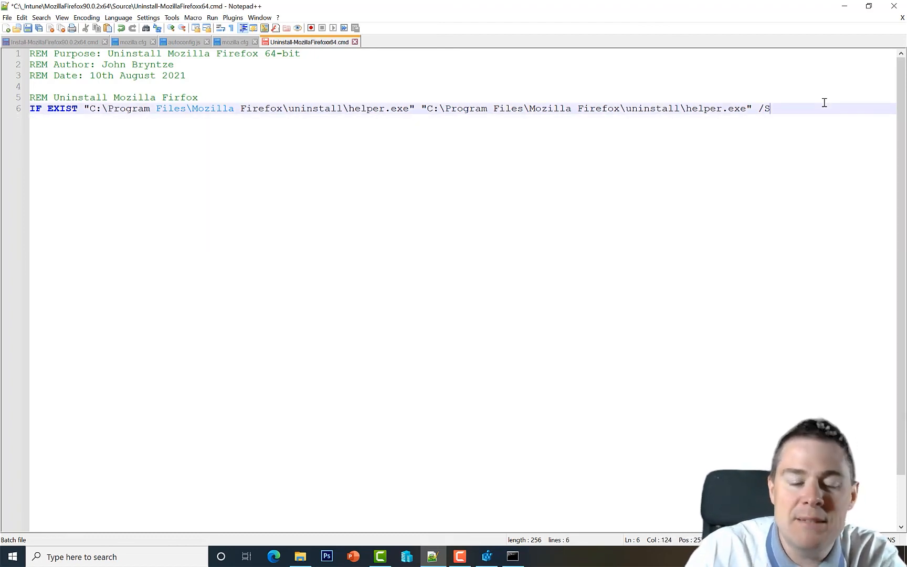
left_click(299, 556)
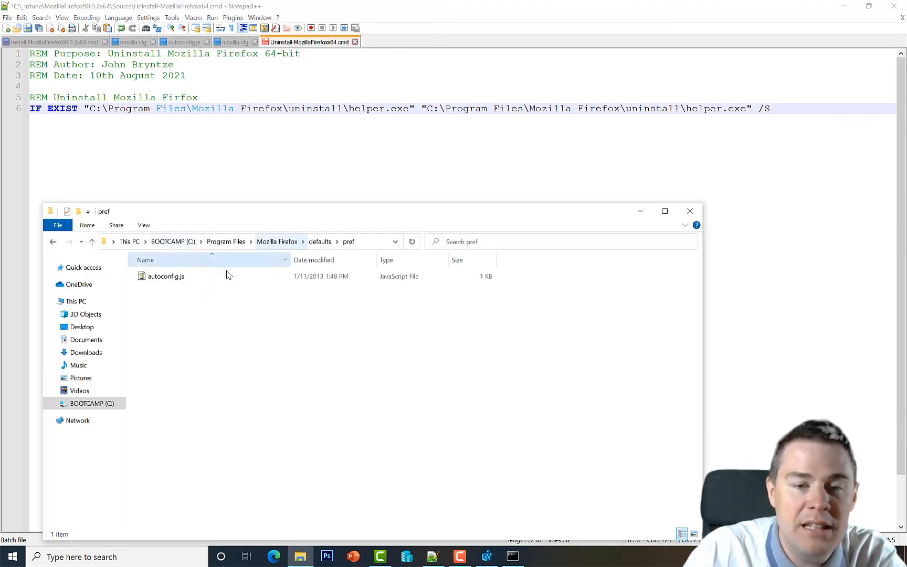
left_click(166, 276)
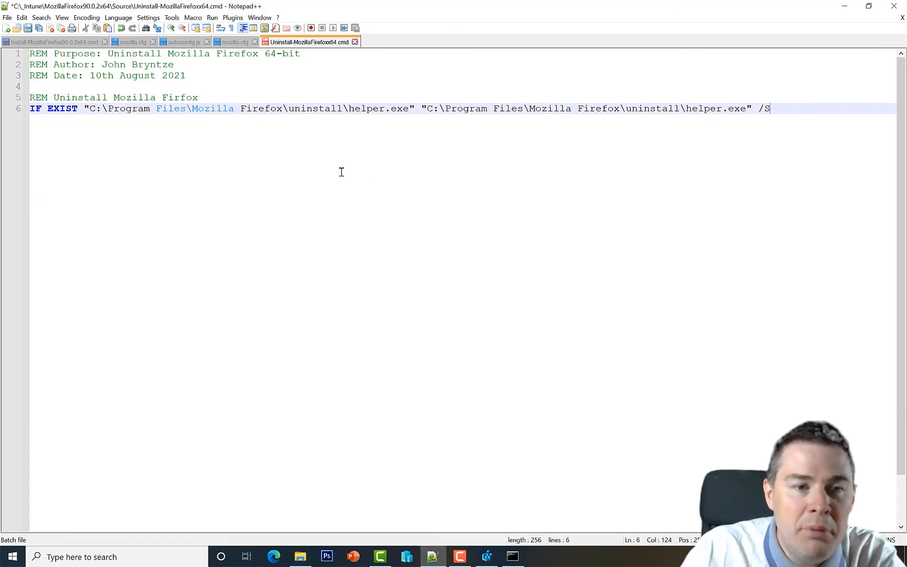
left_click(217, 97)
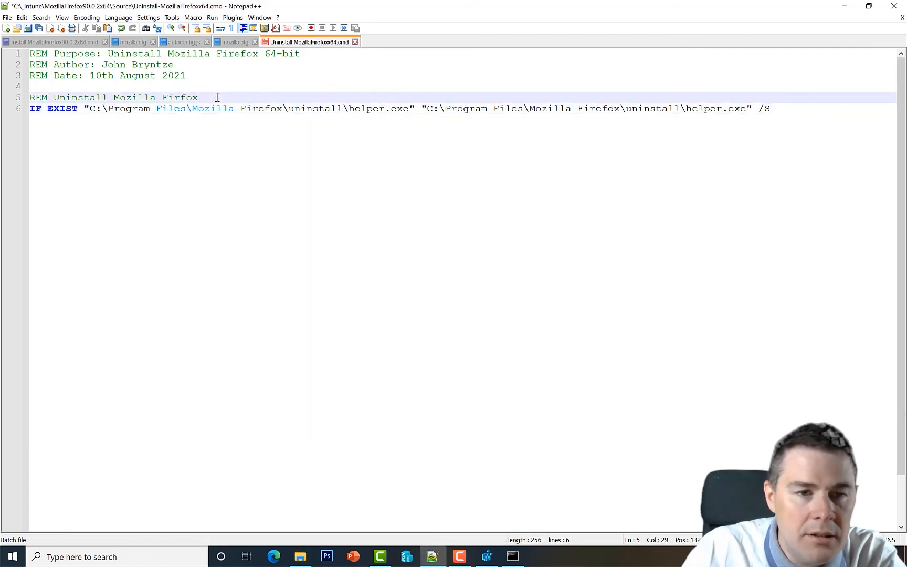